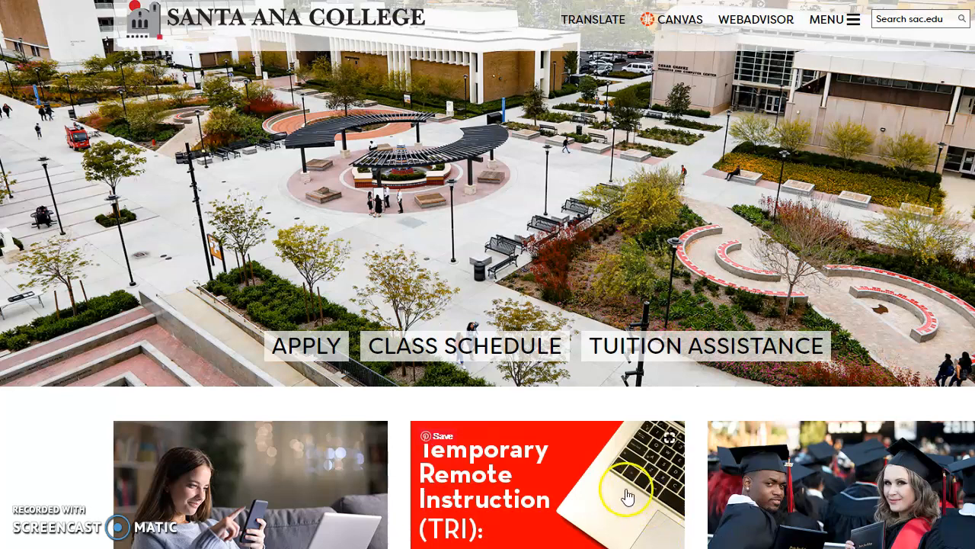
mouse_move(430, 234)
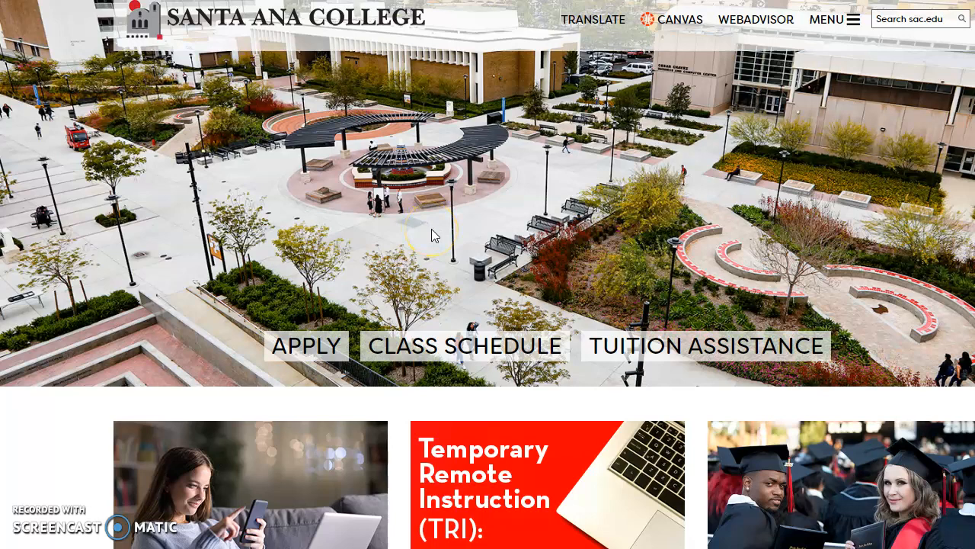
mouse_move(657, 26)
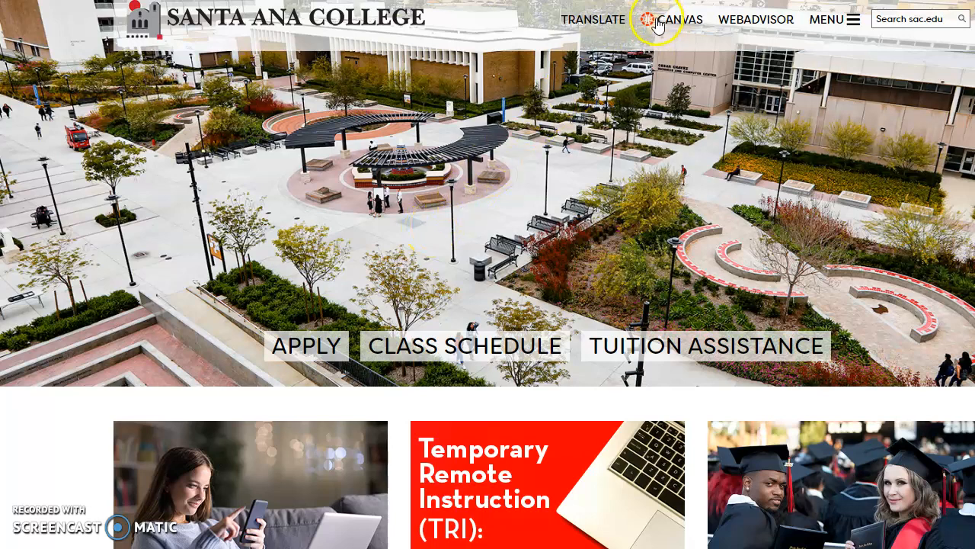
mouse_move(643, 69)
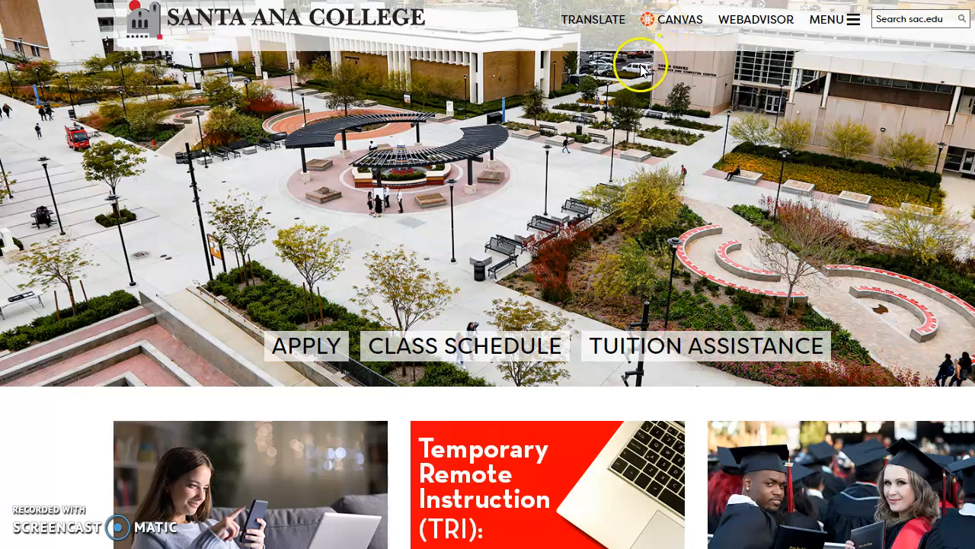
mouse_move(636, 109)
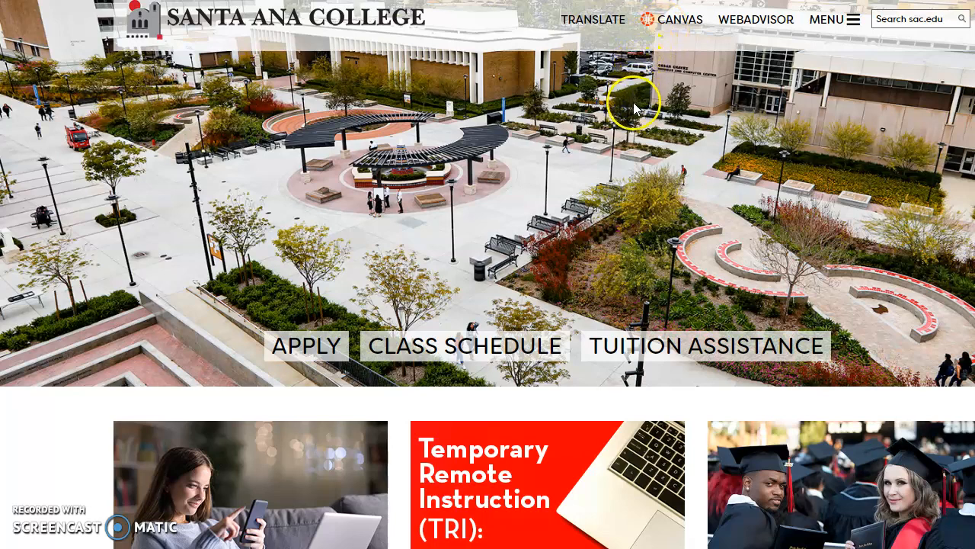
mouse_move(623, 137)
type("sac.edu")
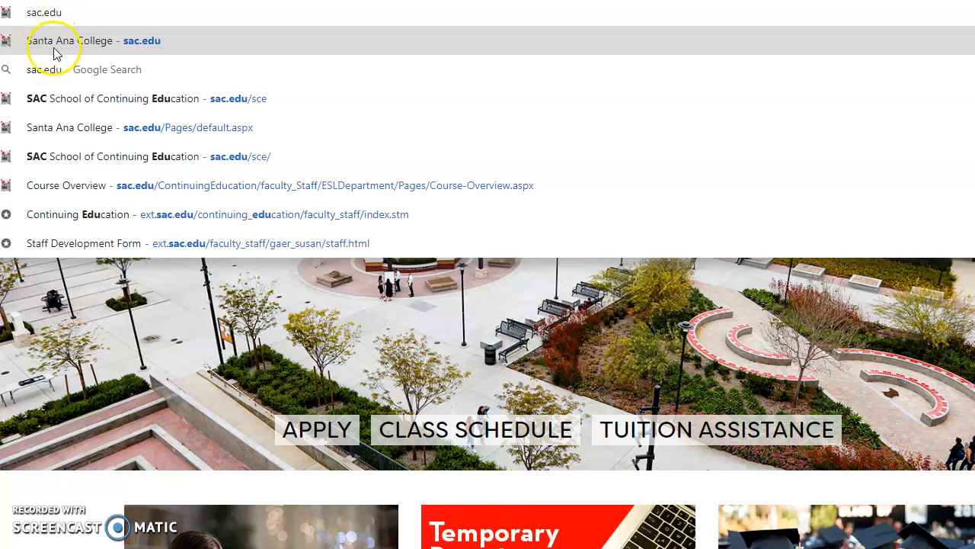
mouse_move(65, 50)
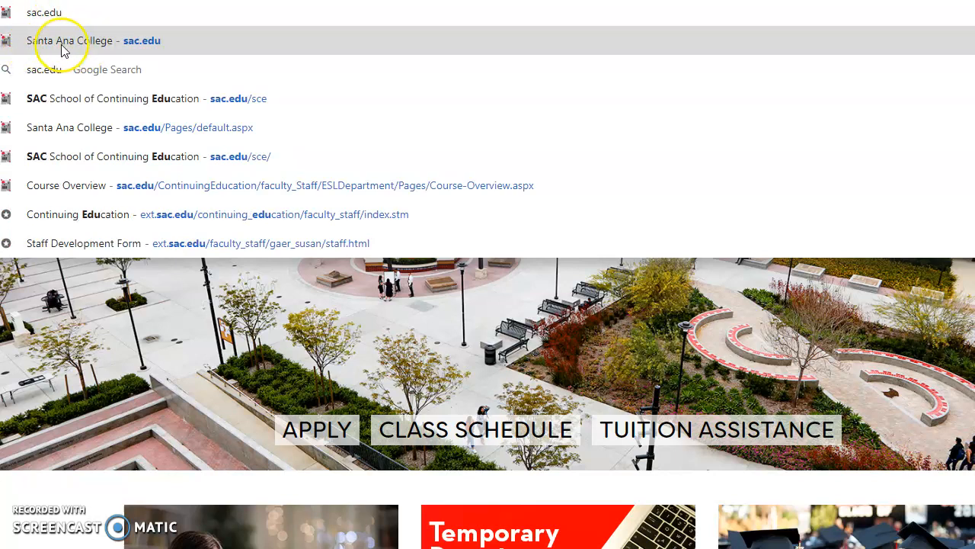
mouse_move(150, 49)
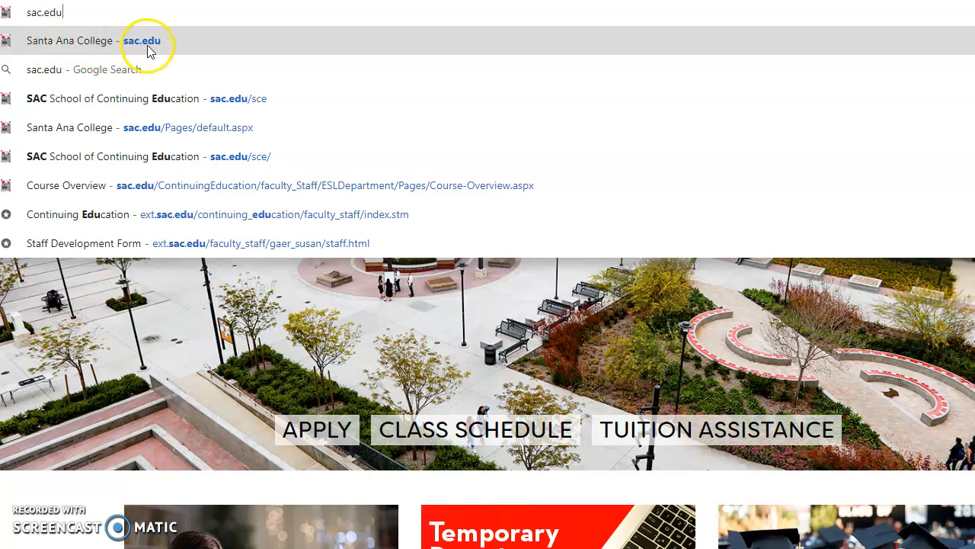
Go from the sac.edu homepage through the CANVAS link to the Canvas login page.
left_click(141, 41)
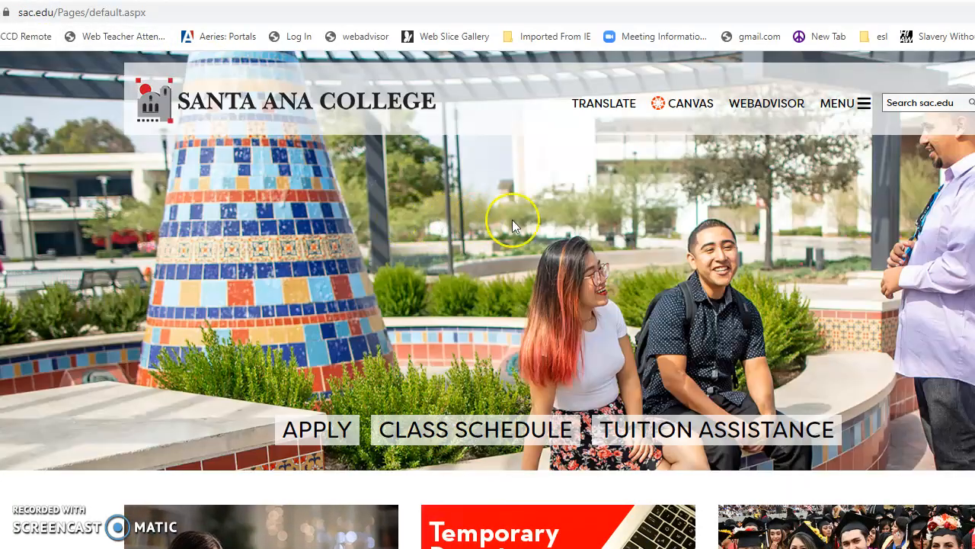
mouse_move(758, 236)
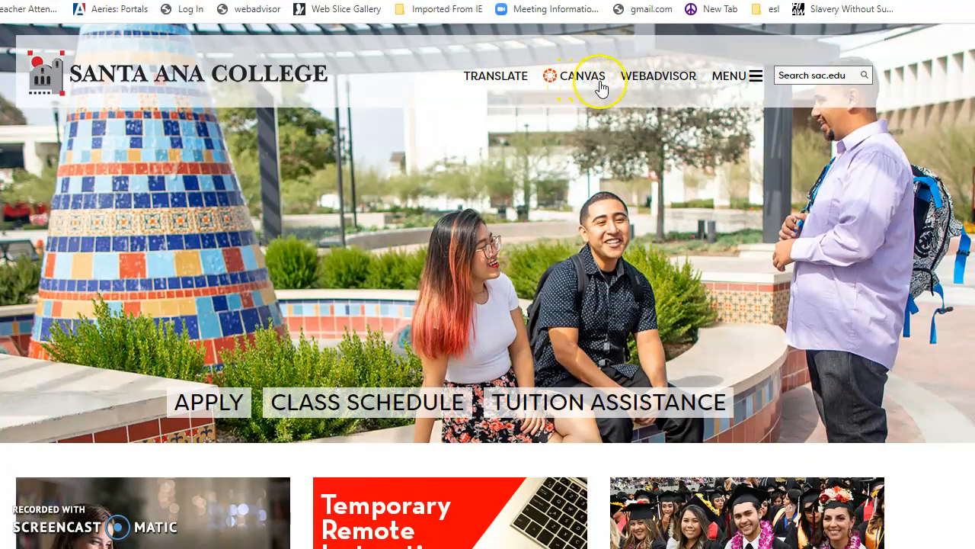
mouse_move(550, 91)
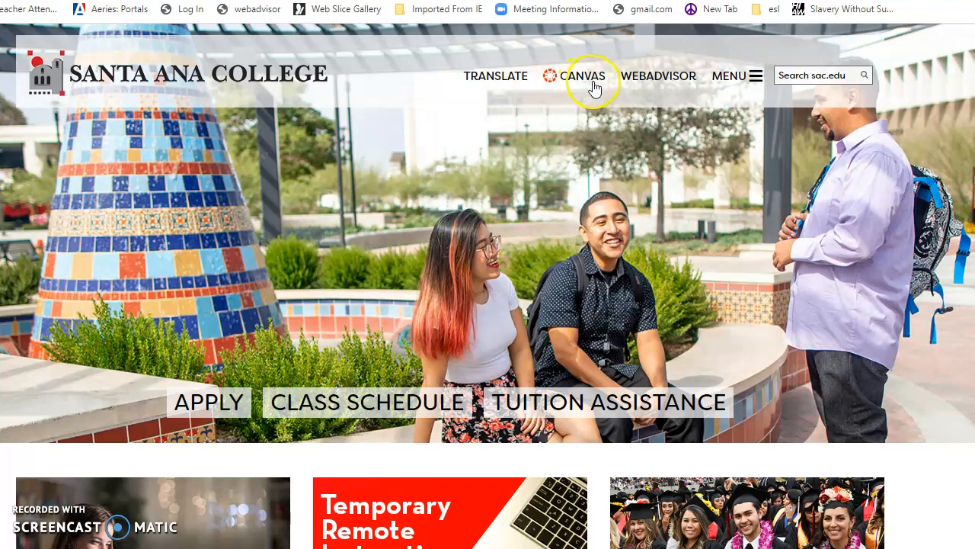
mouse_move(554, 92)
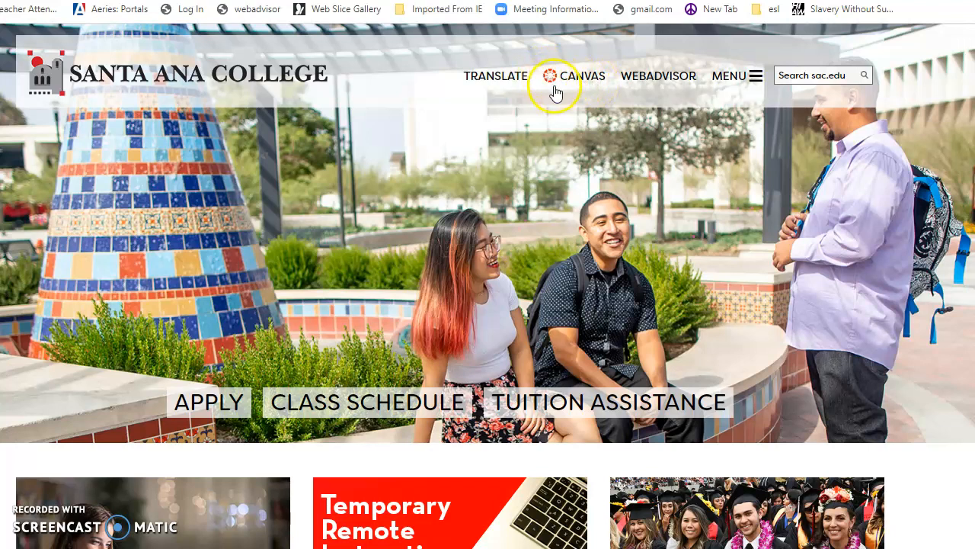
mouse_move(581, 98)
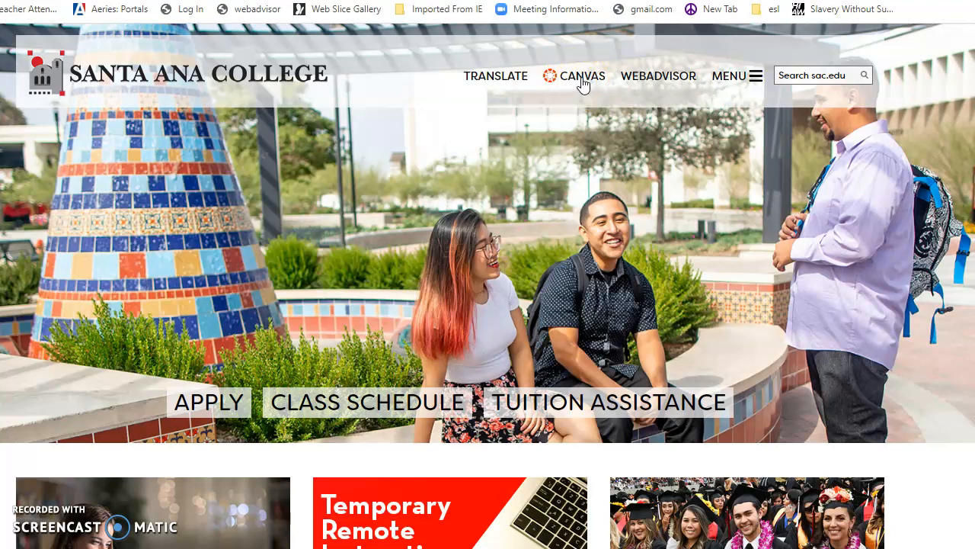
left_click(577, 75)
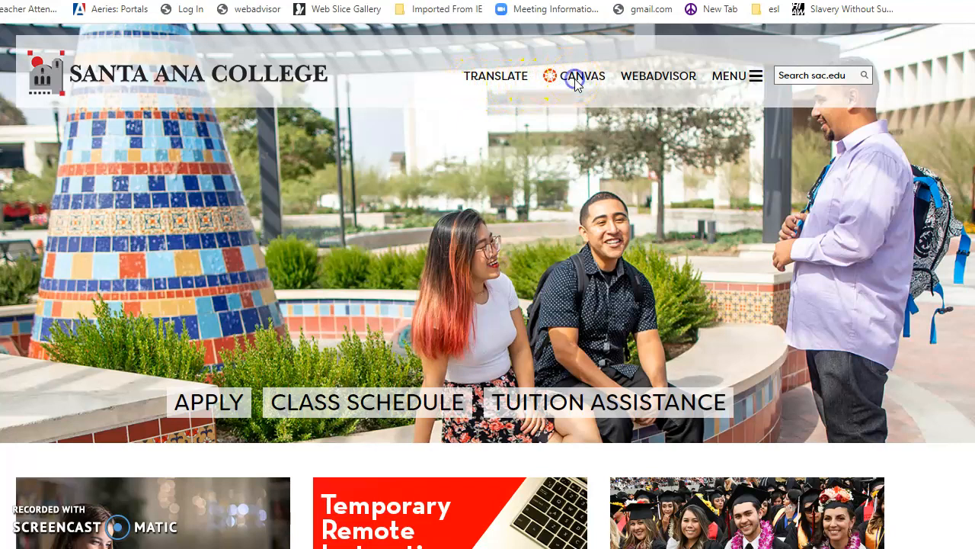
left_click(582, 75)
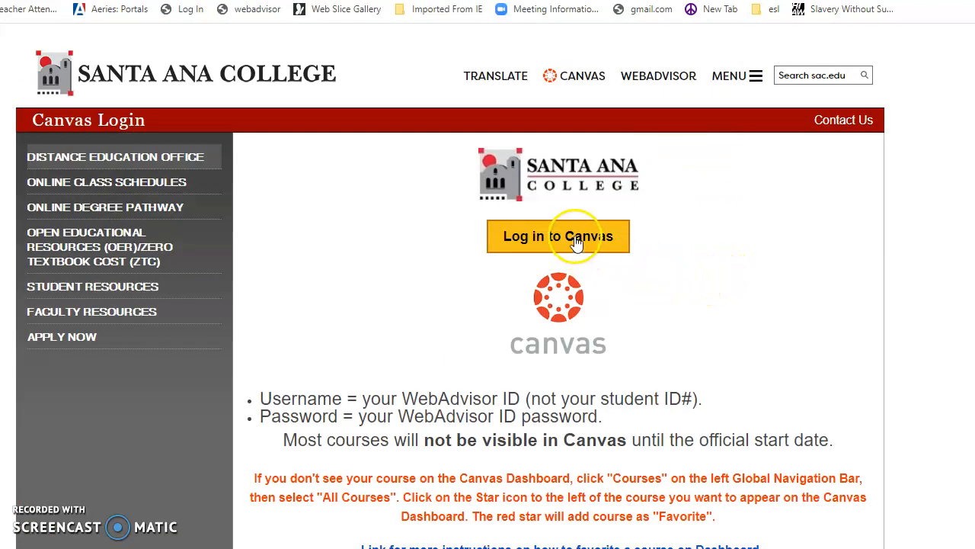
left_click(557, 236)
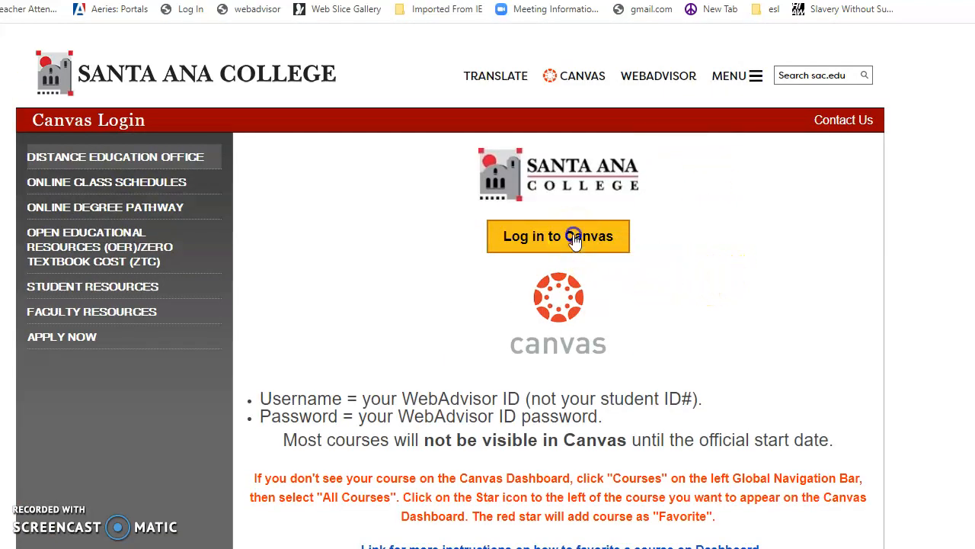
left_click(558, 235)
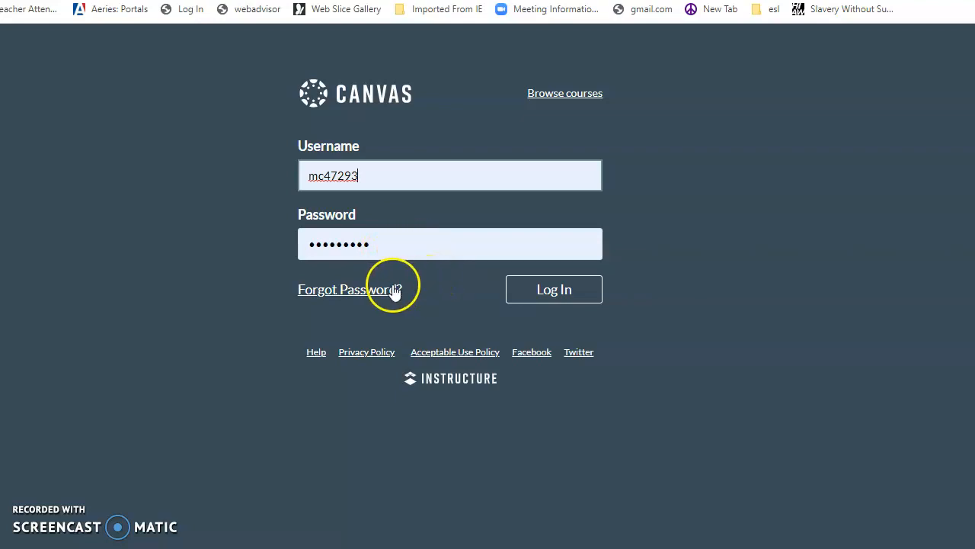
mouse_move(452, 305)
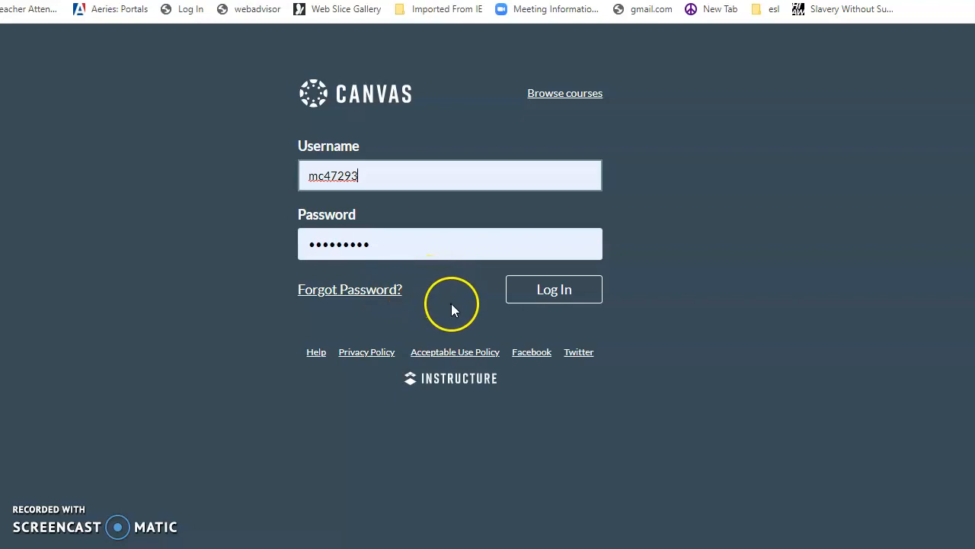
mouse_move(459, 312)
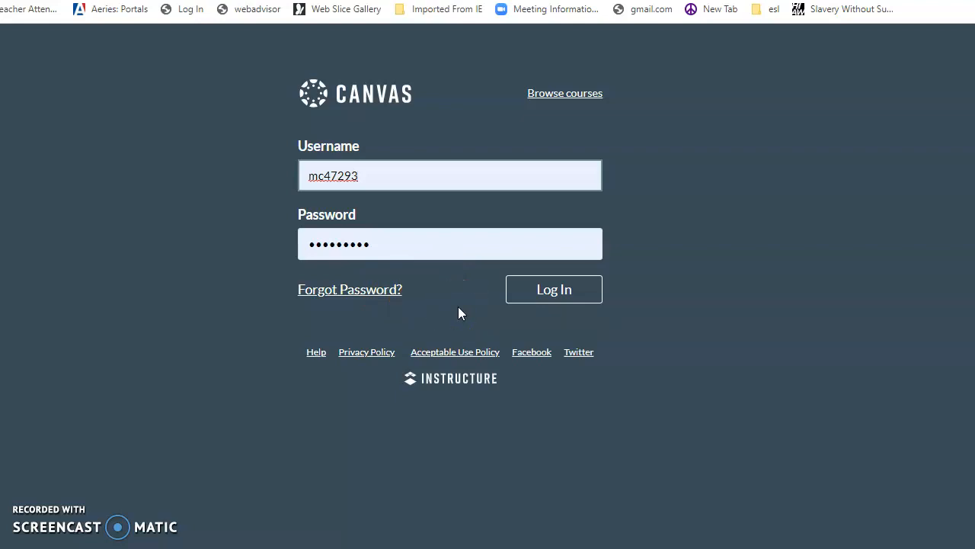
mouse_move(453, 280)
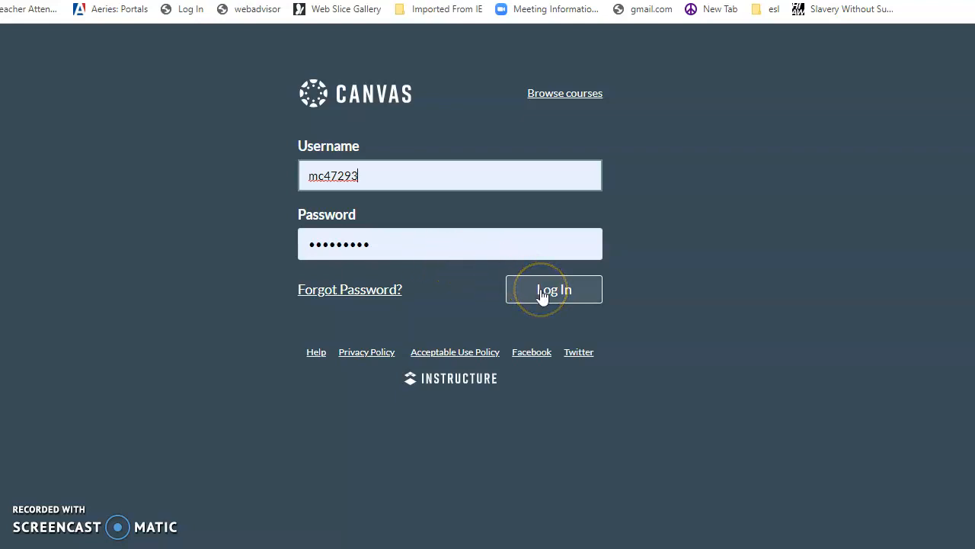
Submit the WebAdvisor username and password with Log In.
left_click(554, 289)
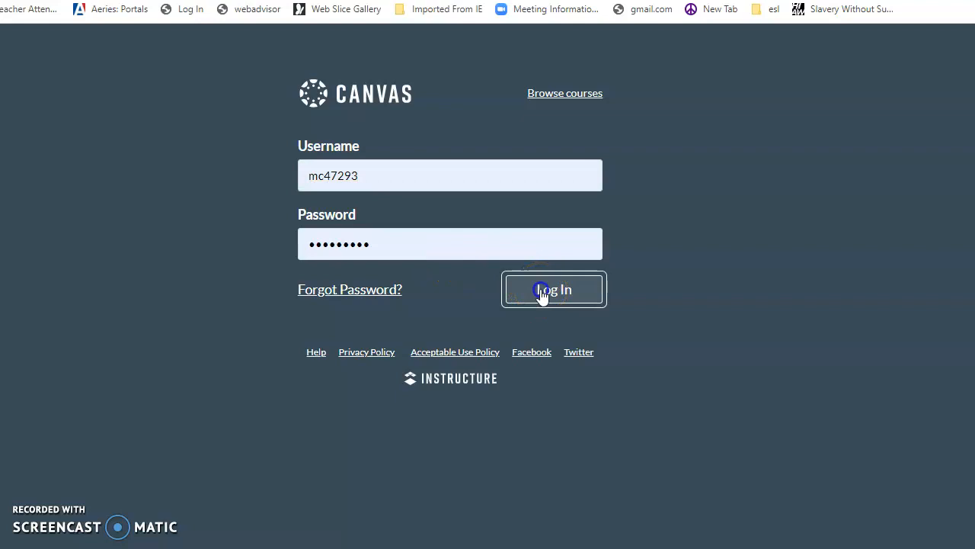
left_click(554, 290)
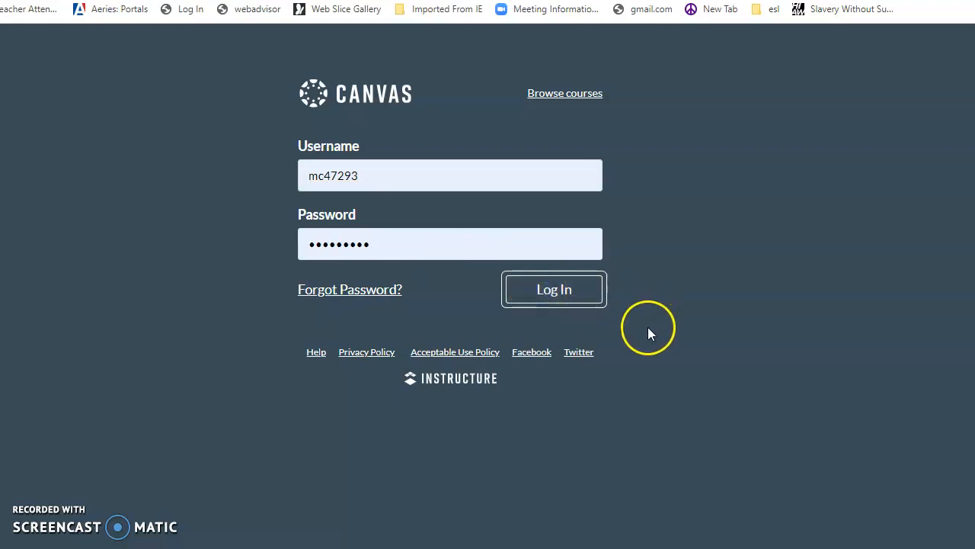
left_click(554, 288)
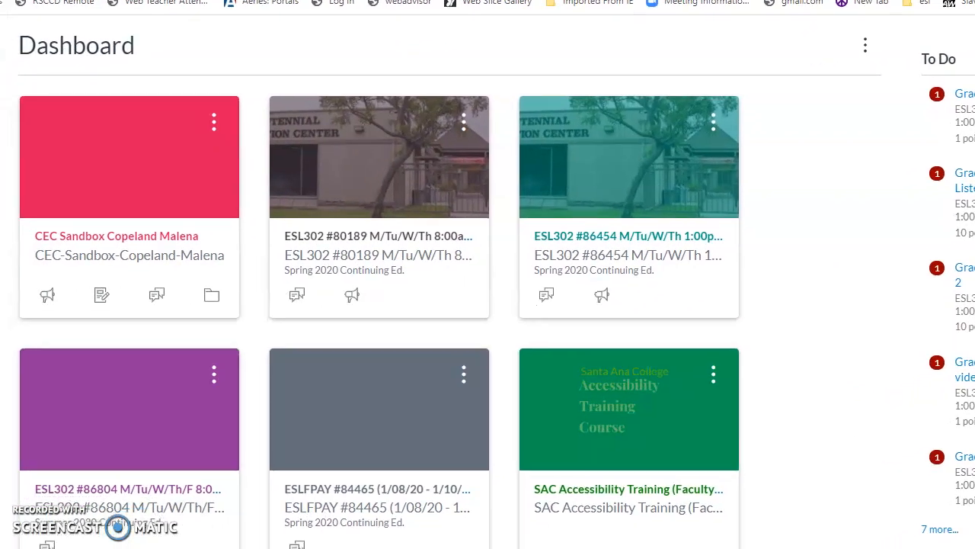
Scroll the Dashboard course cards and open ESL302 #86454.
scroll("down", 3)
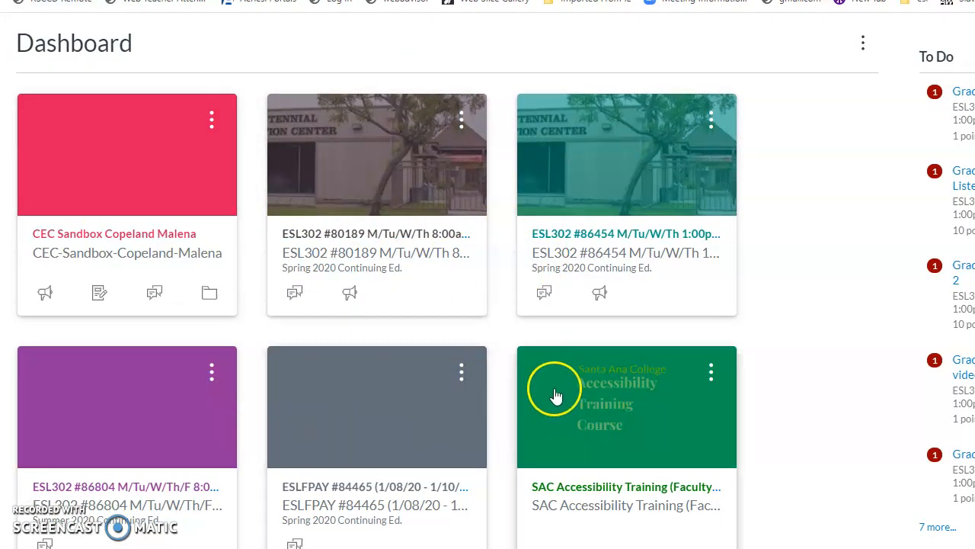
mouse_move(550, 400)
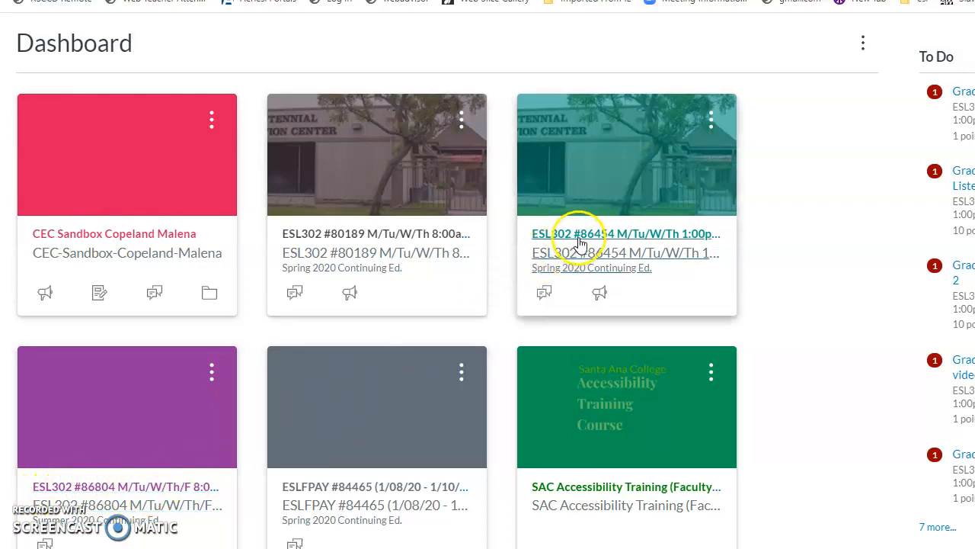
mouse_move(586, 234)
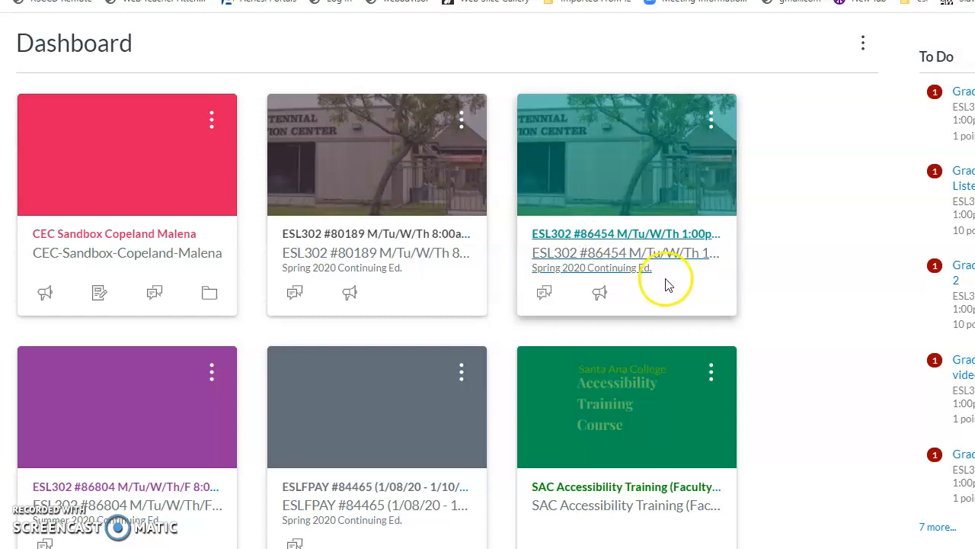
left_click(625, 233)
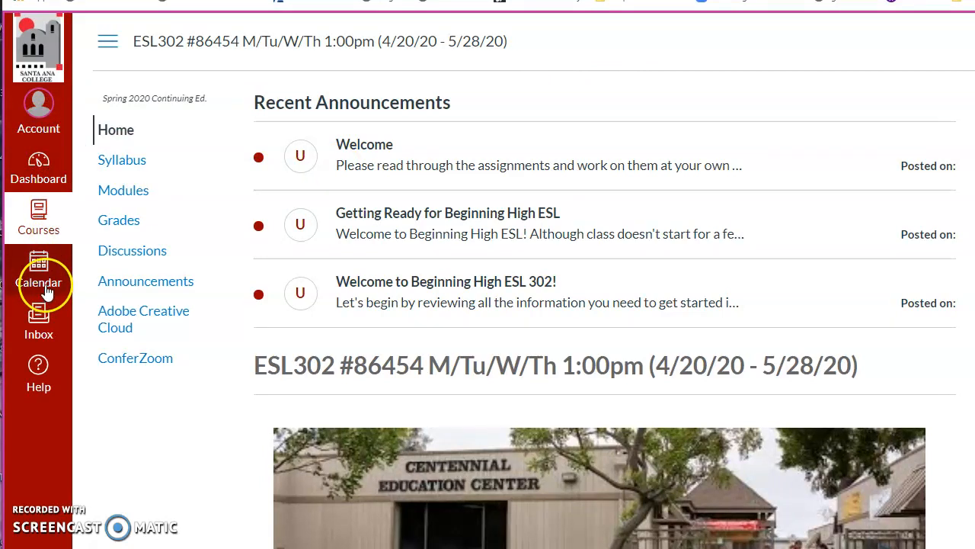
mouse_move(38, 371)
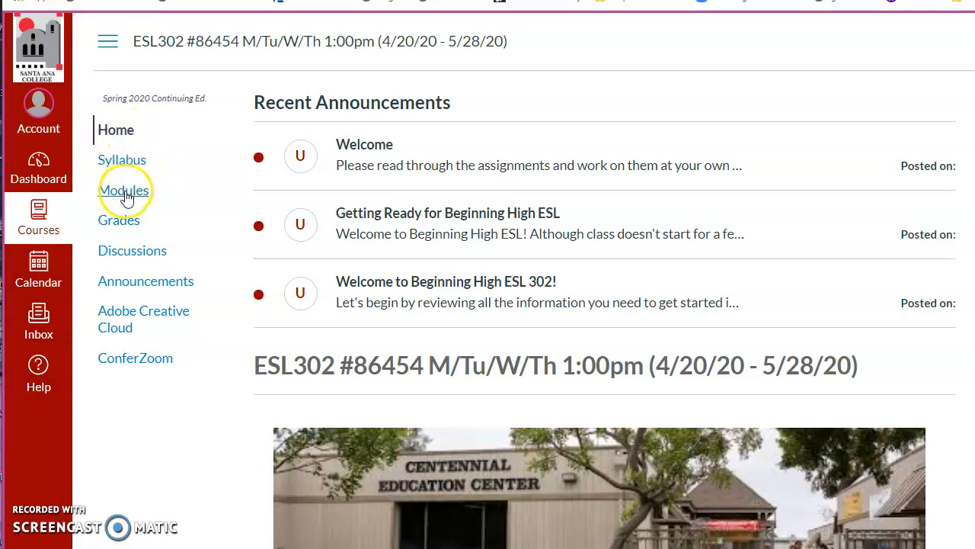
mouse_move(120, 220)
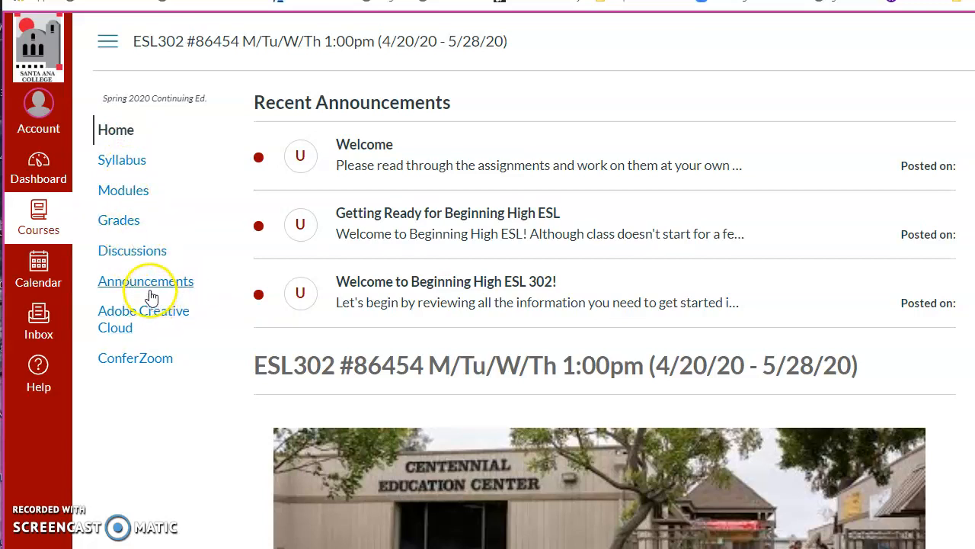
mouse_move(179, 328)
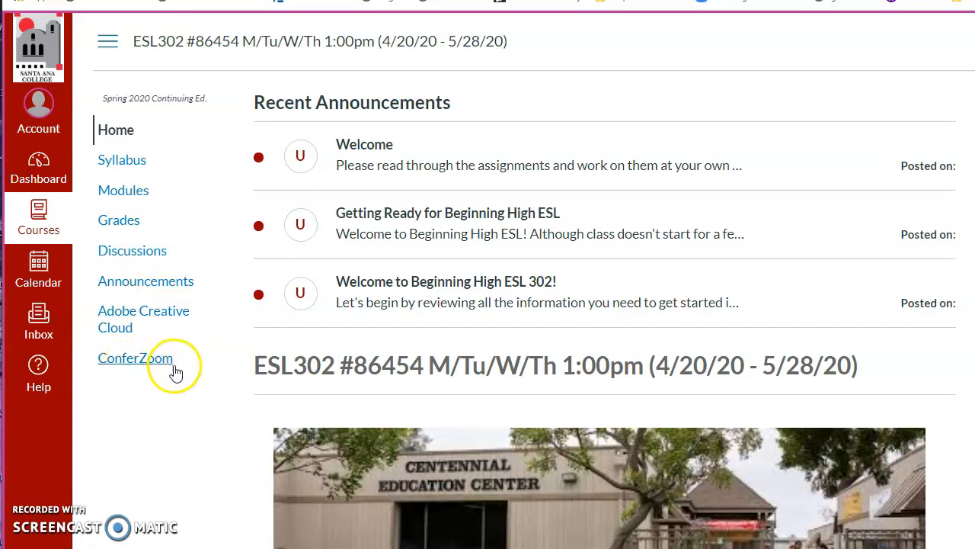
mouse_move(135, 358)
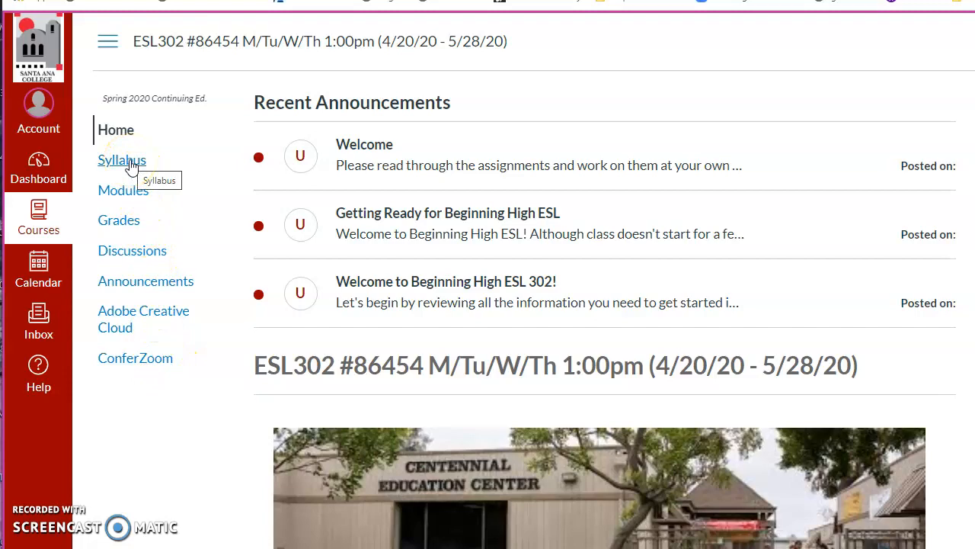
Browse the ESL302 course syllabus, then go to the Modules page.
left_click(122, 159)
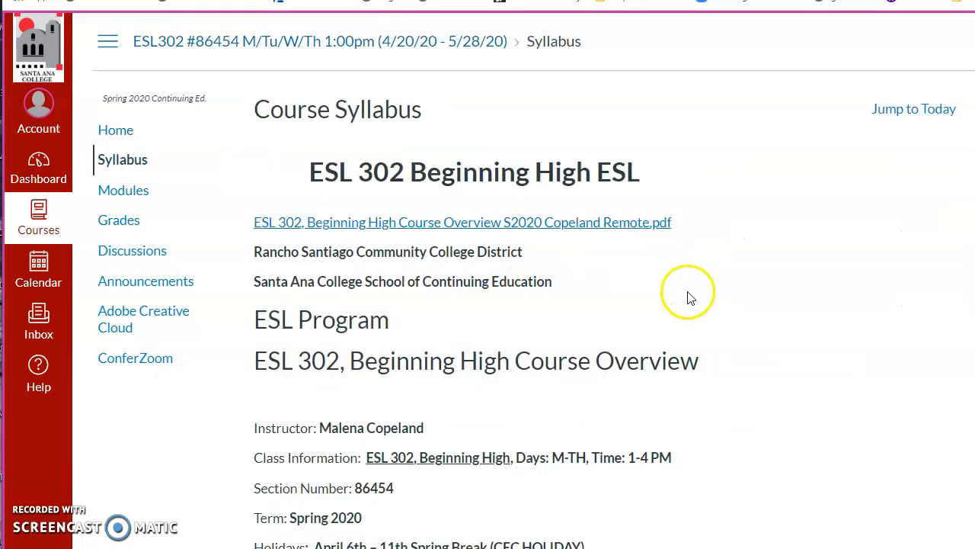
scroll("down", 3)
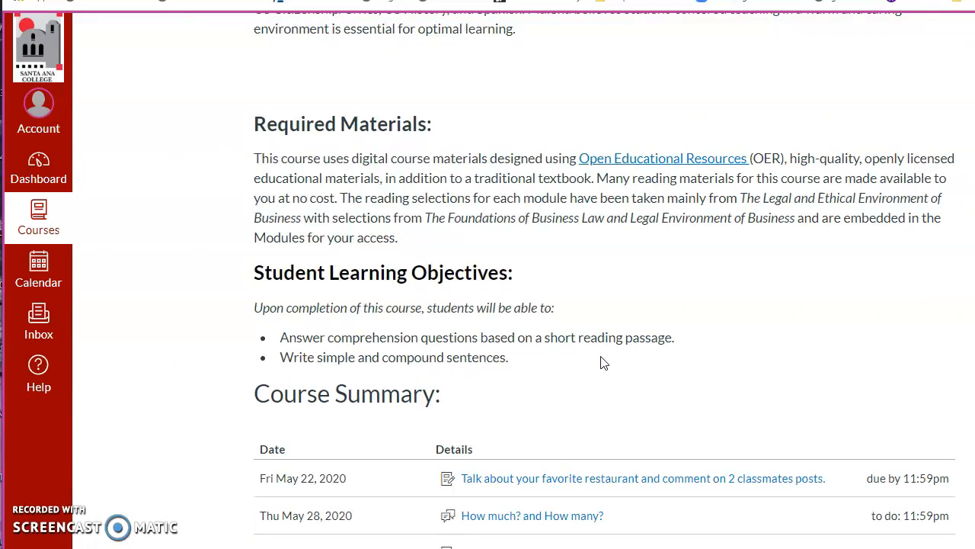
scroll("down", 3)
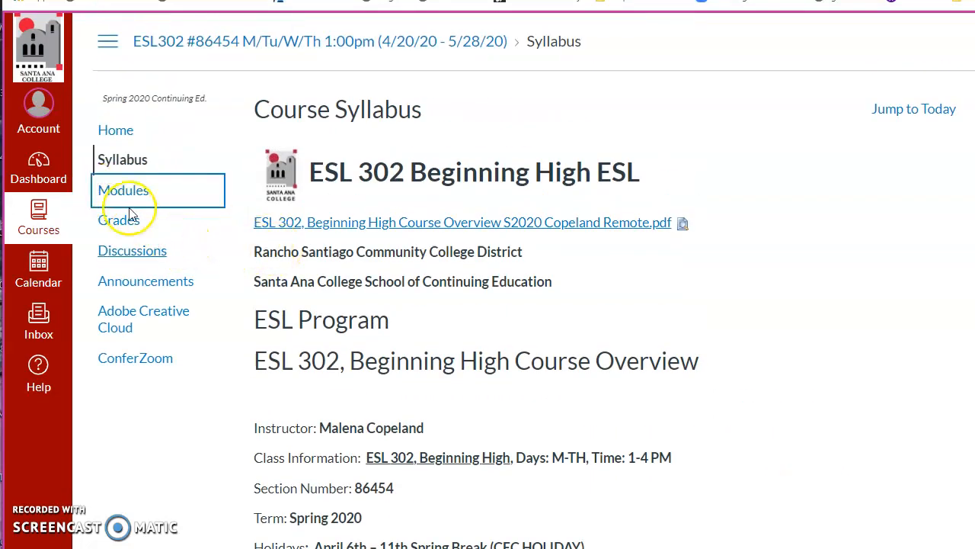
left_click(125, 190)
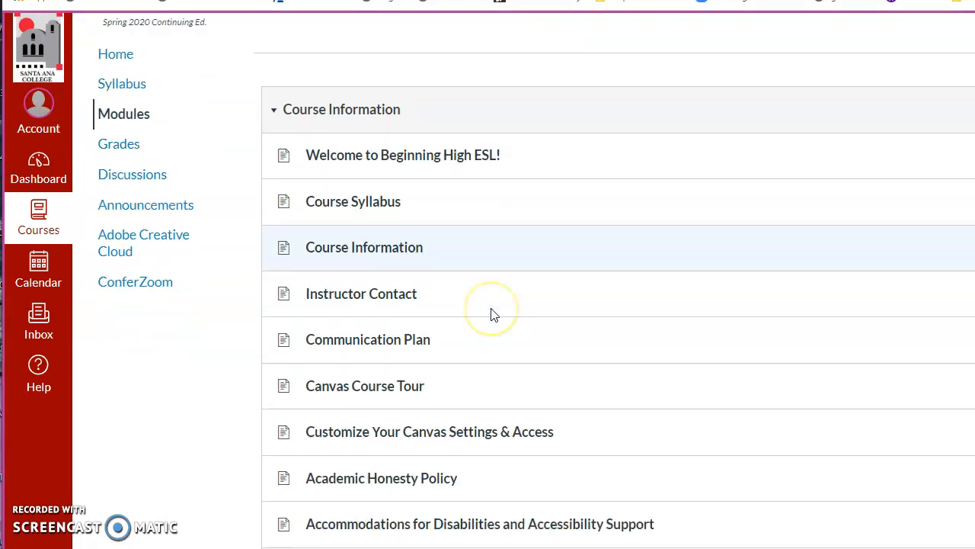
Collapse the Course Information, Module 1, Module 2 Health and remaining module headers.
left_click(273, 109)
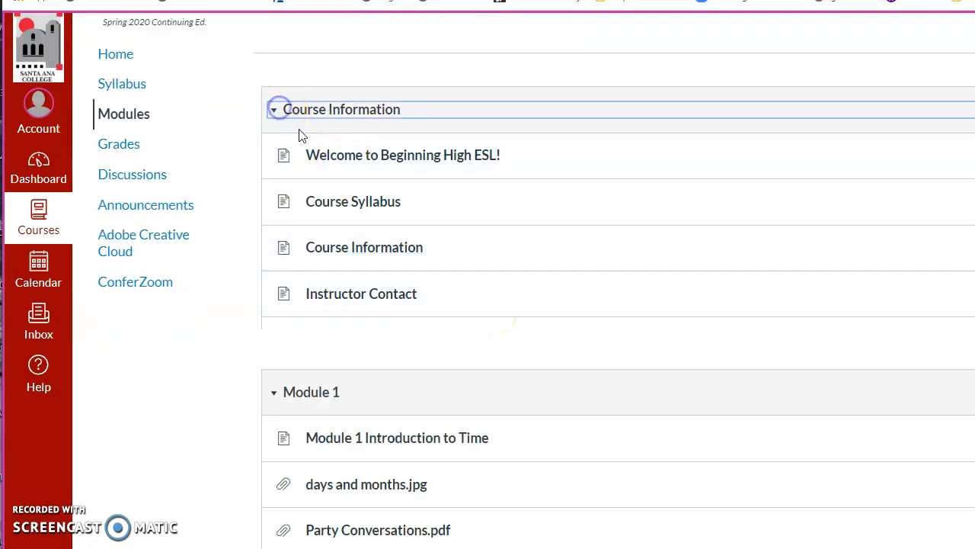
left_click(274, 109)
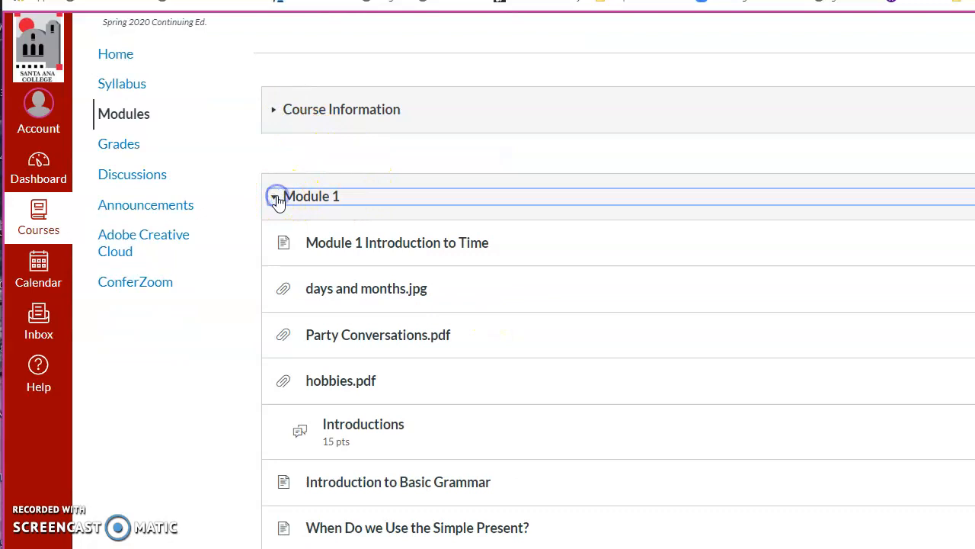
left_click(276, 196)
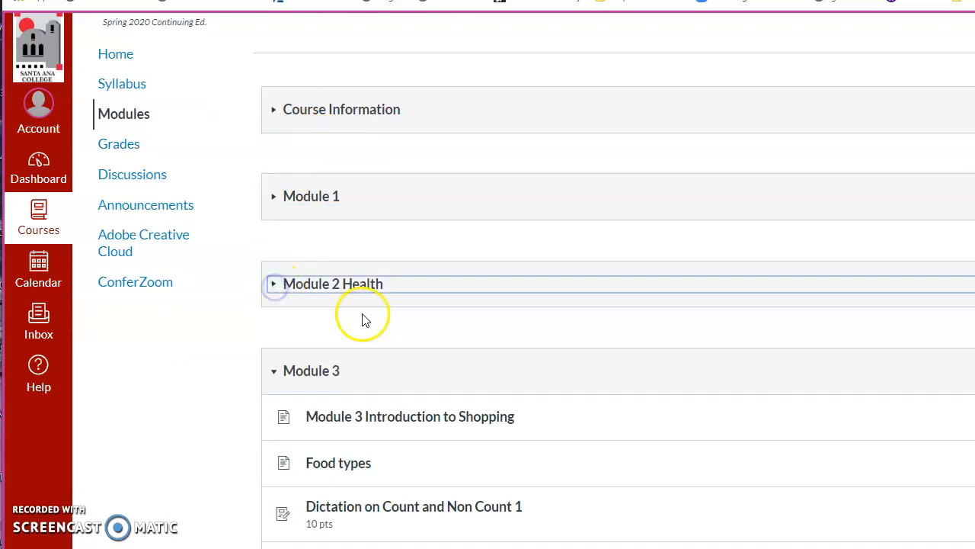
scroll("down", 3)
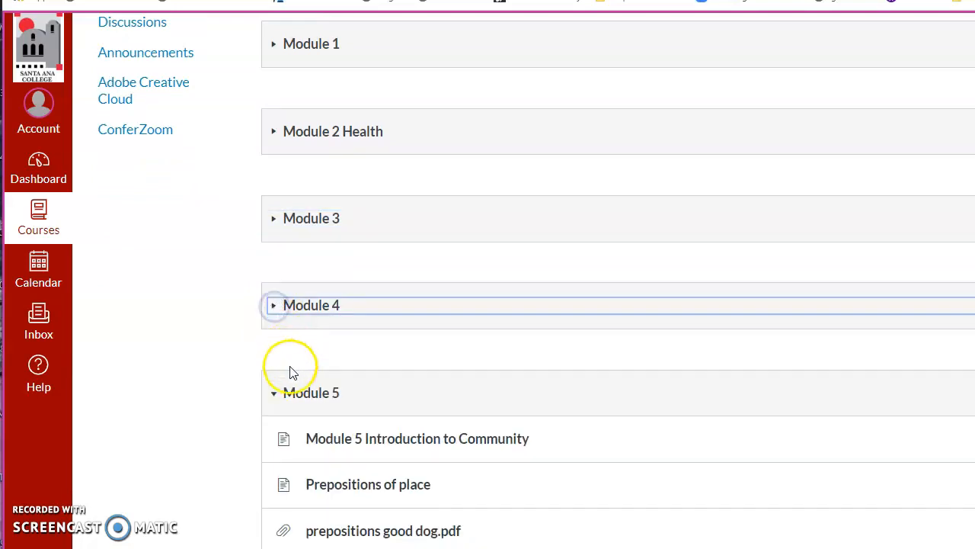
scroll("down", 3)
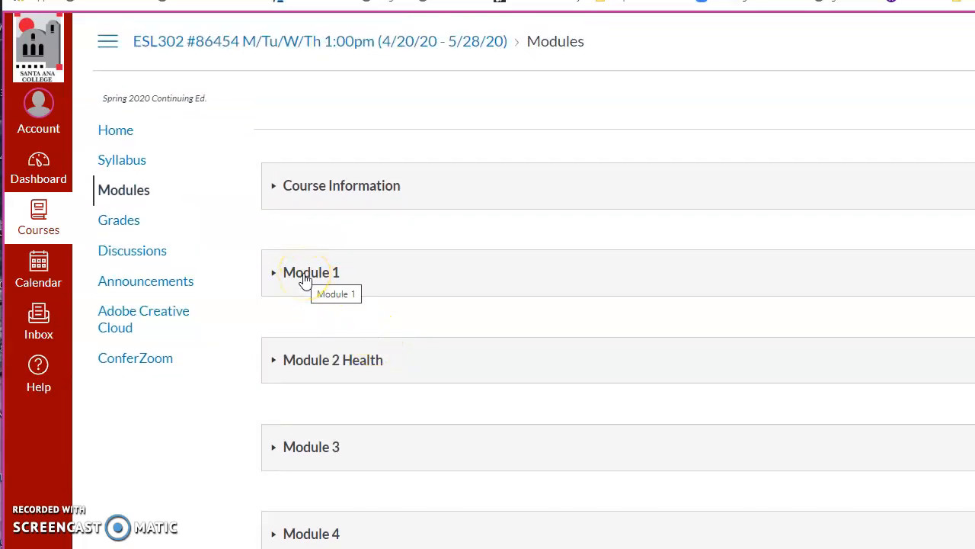
mouse_move(310, 190)
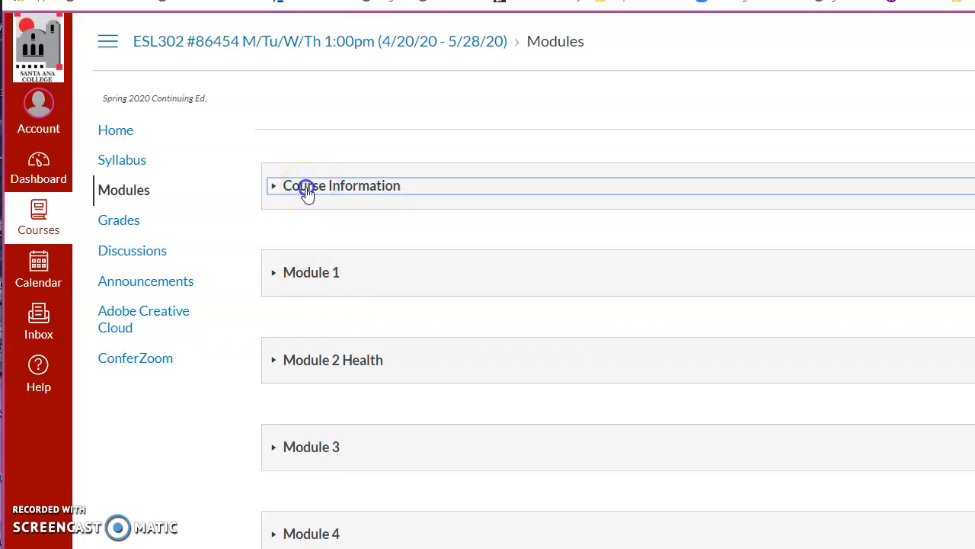
Expand Course Information and scroll from Welcome to Course Information Summary.
left_click(274, 185)
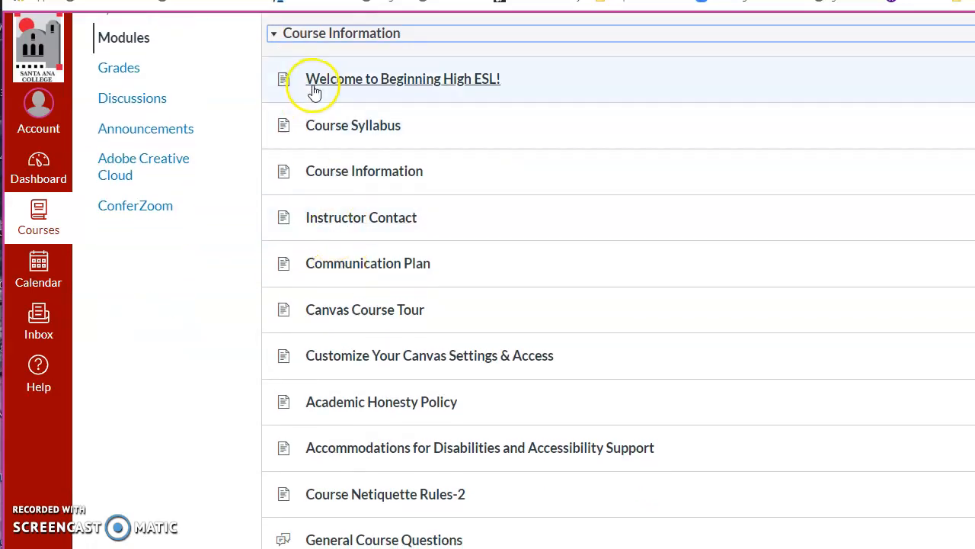
mouse_move(358, 263)
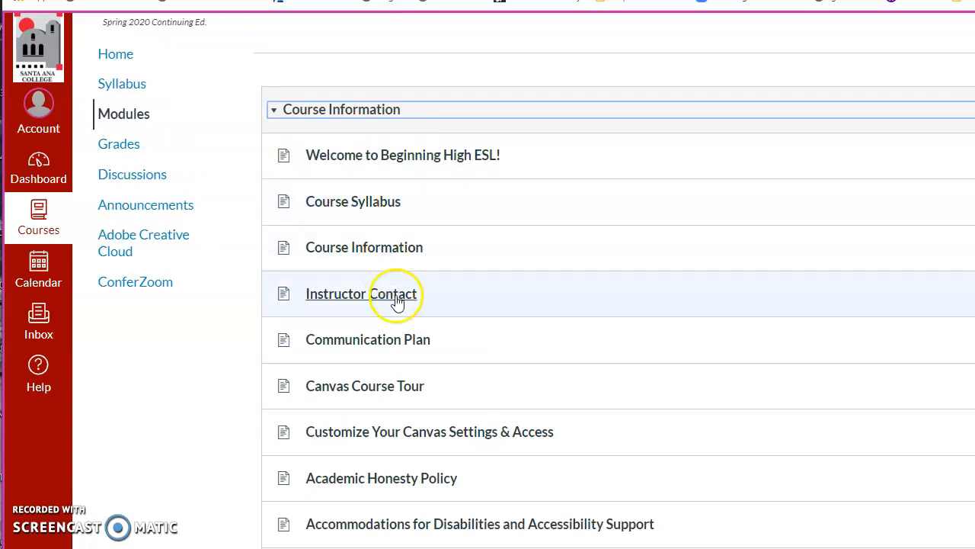
scroll("down", 3)
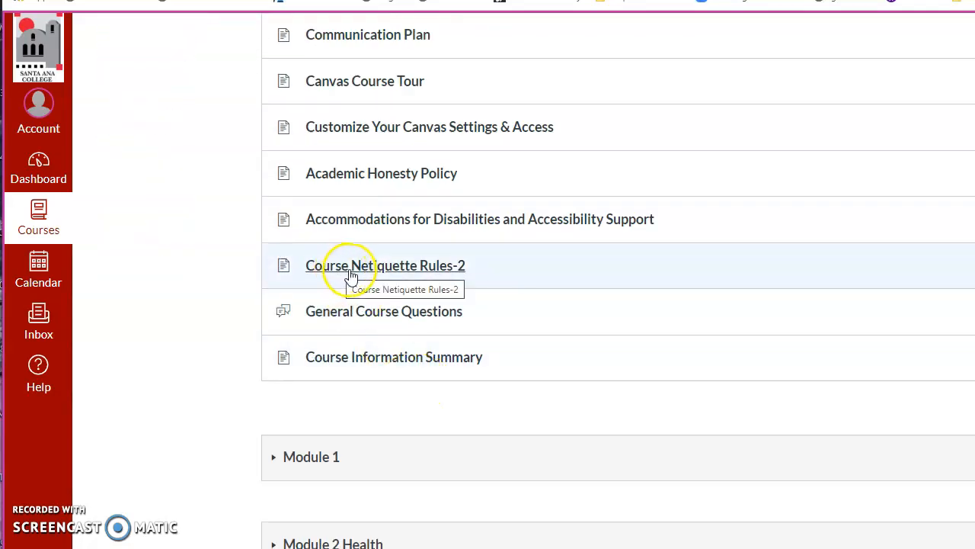
mouse_move(432, 273)
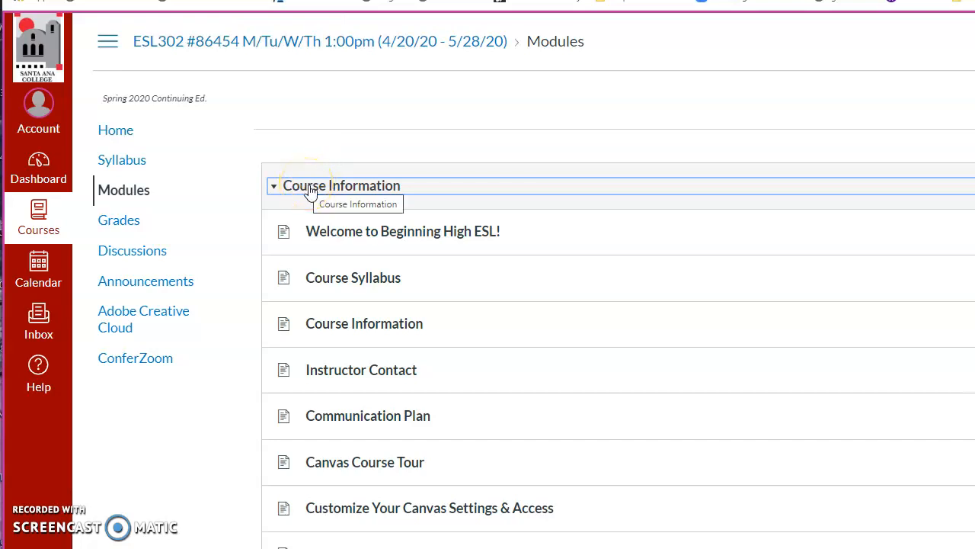
Collapse Course Information and expand Module 1 to show its items.
left_click(274, 185)
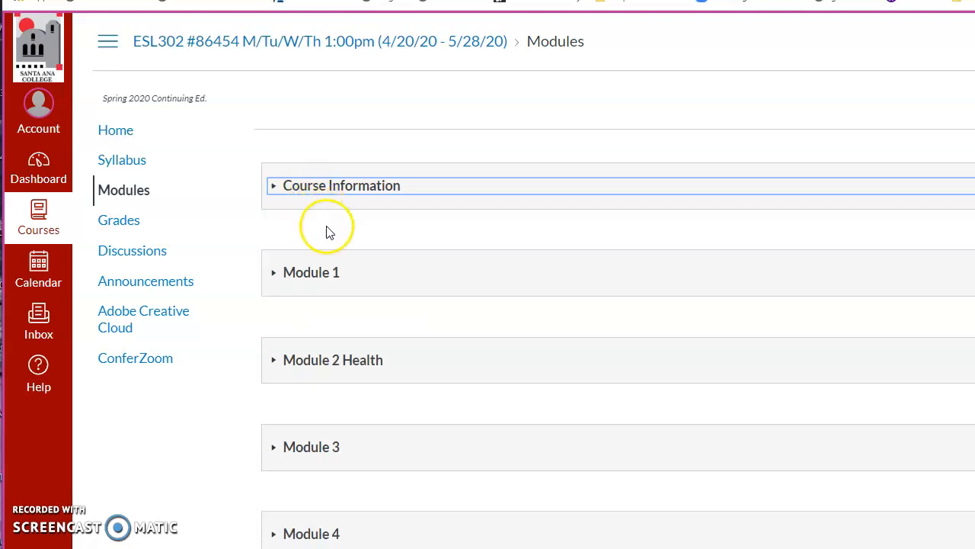
left_click(311, 272)
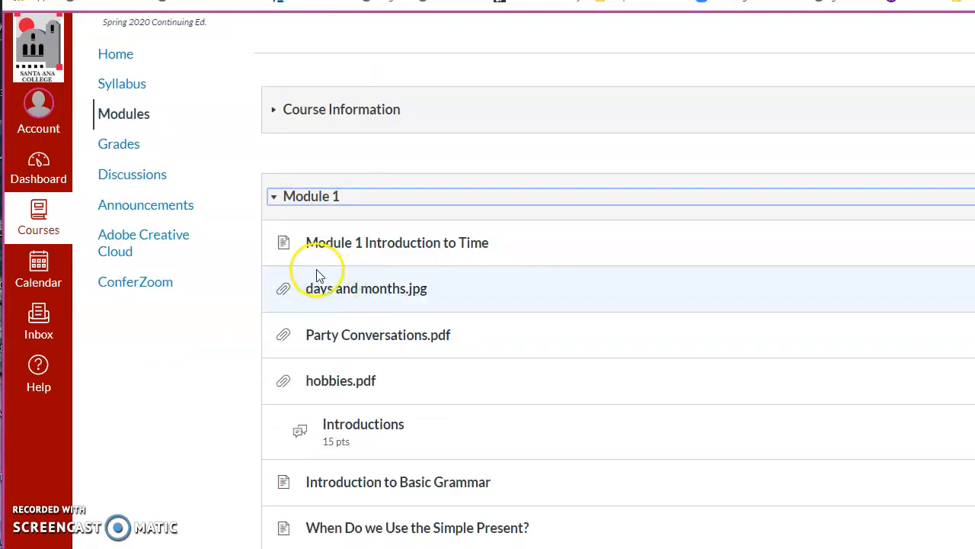
mouse_move(328, 248)
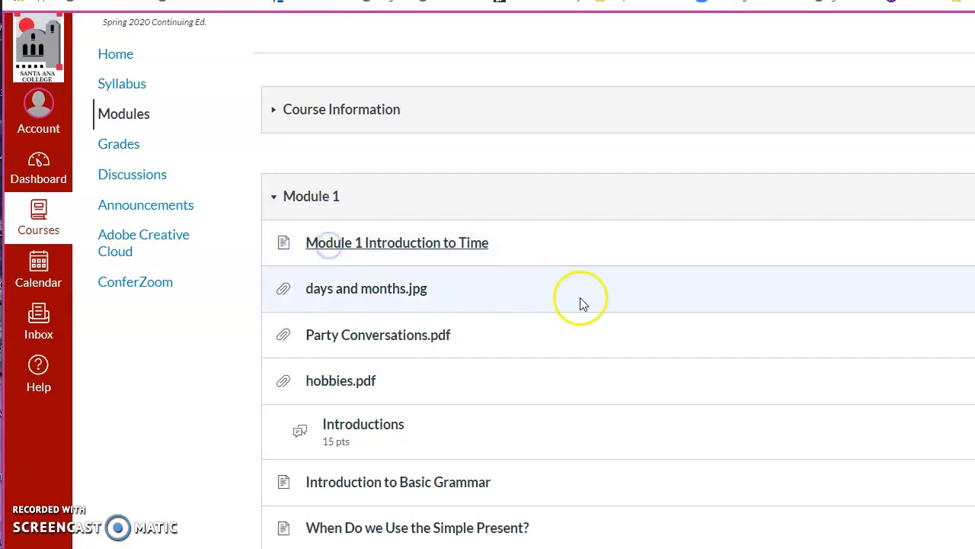
Read the Introduction to Time page, then advance to days and months.jpg.
left_click(397, 242)
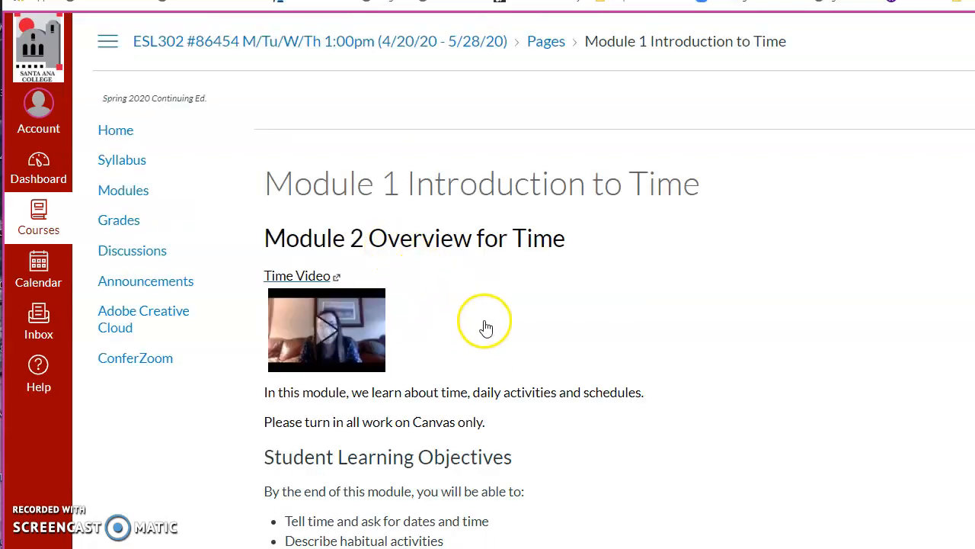
scroll("down", 3)
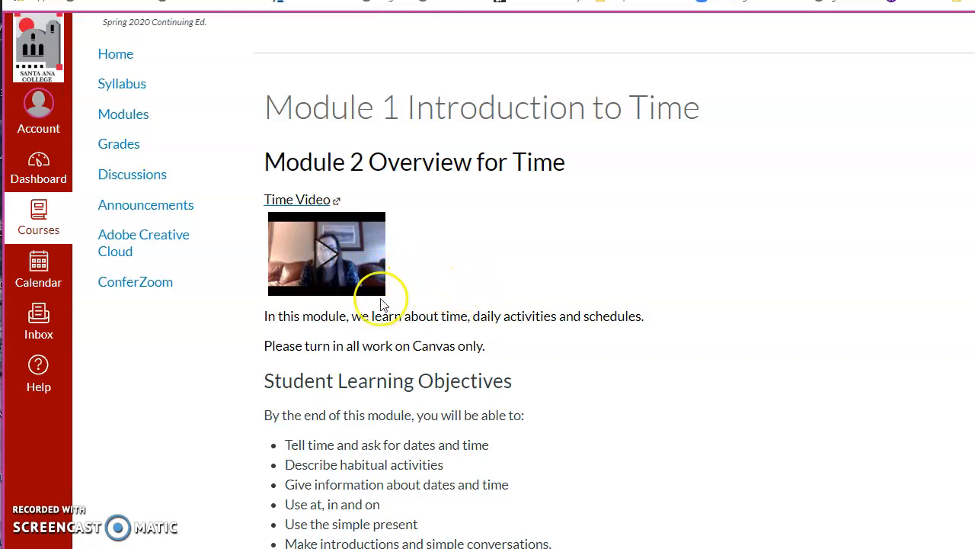
mouse_move(354, 313)
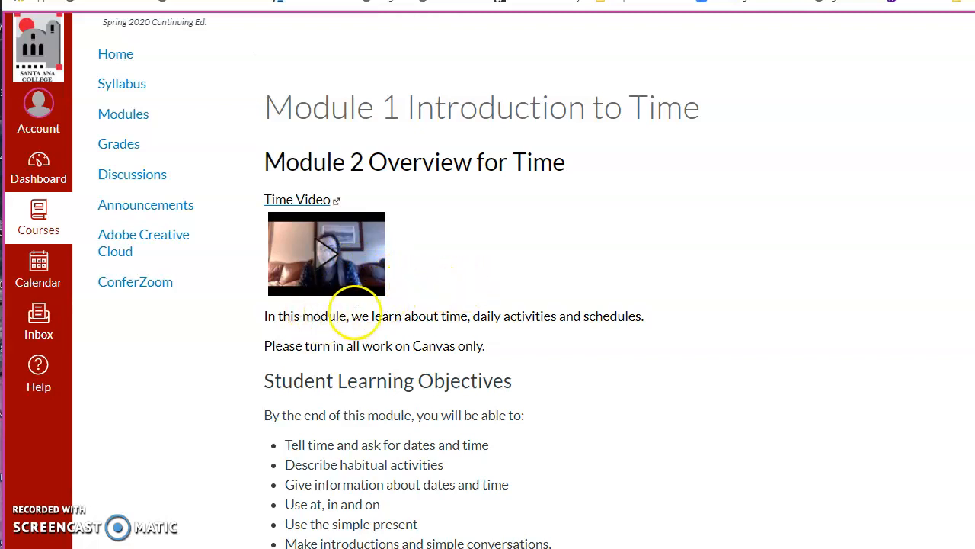
scroll("down", 3)
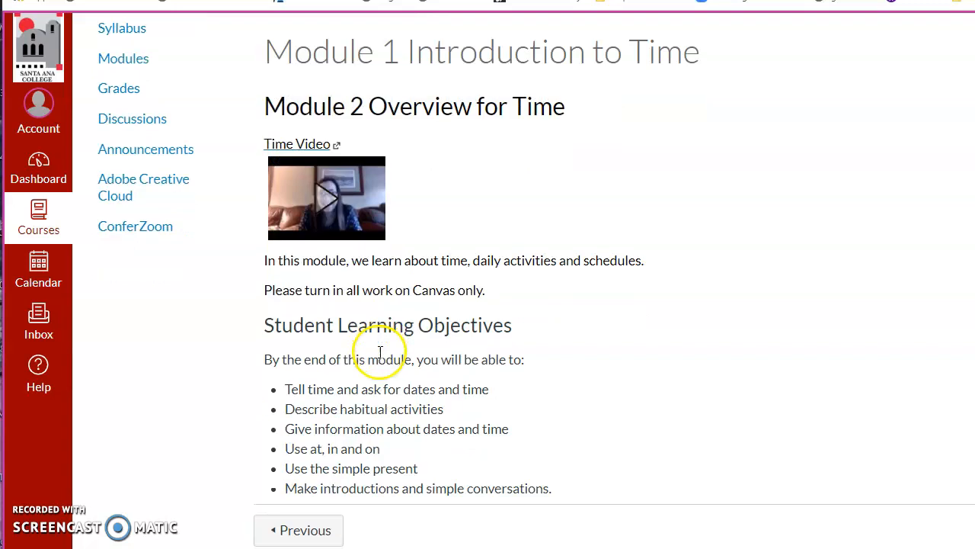
mouse_move(283, 333)
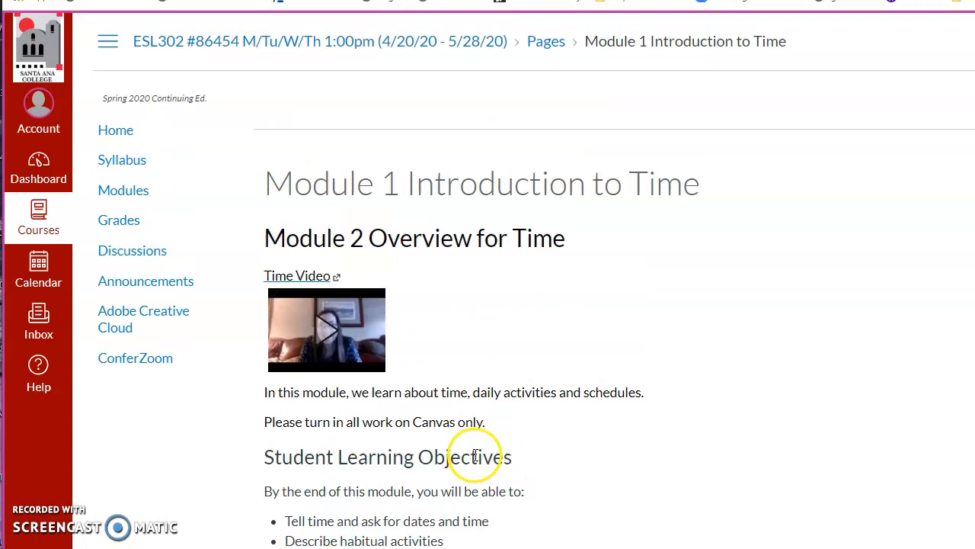
scroll("down", 3)
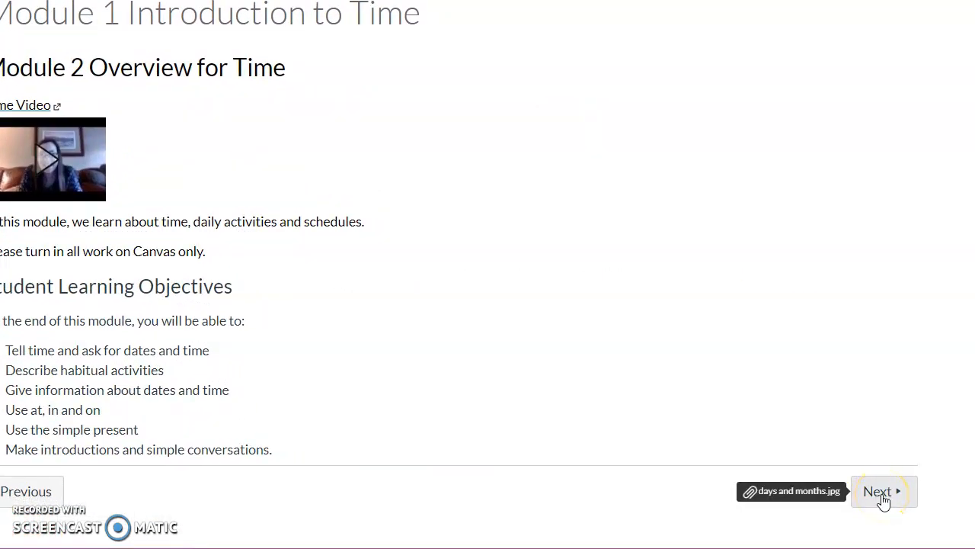
left_click(793, 490)
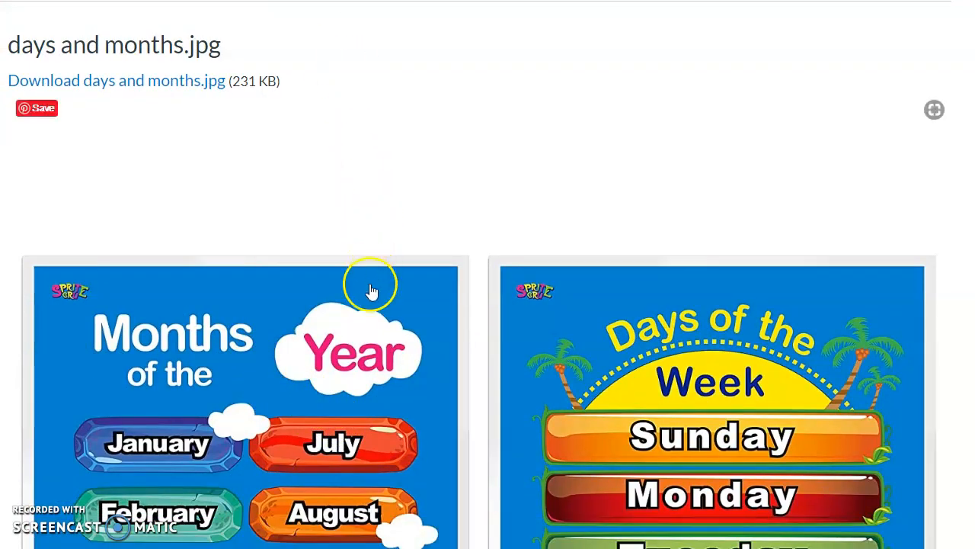
mouse_move(657, 417)
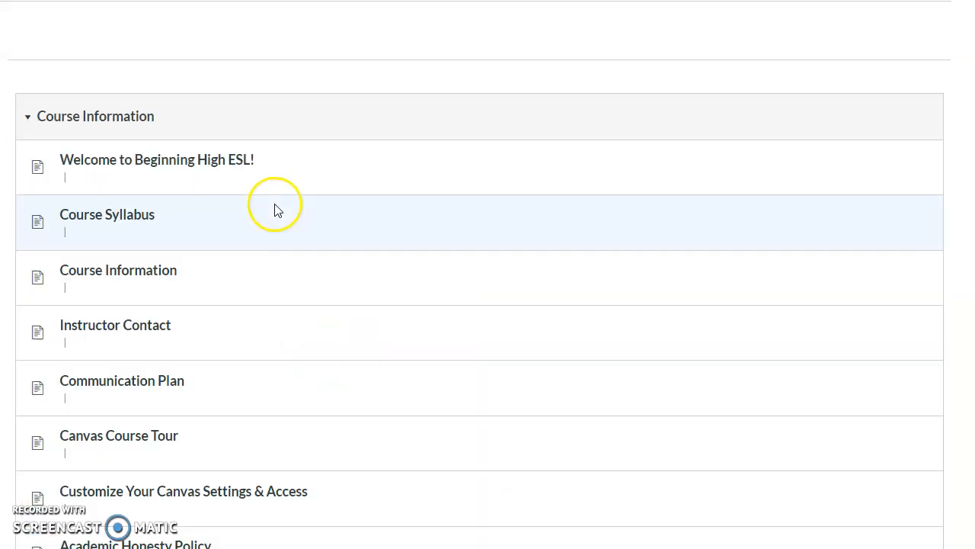
Scroll the module list and open the Prepositions Listening assignment.
scroll("down", 3)
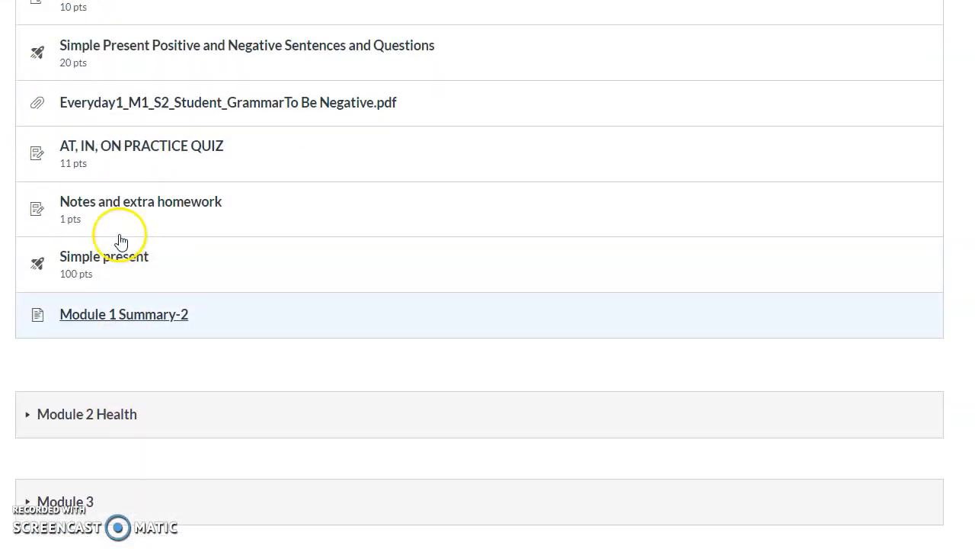
mouse_move(97, 320)
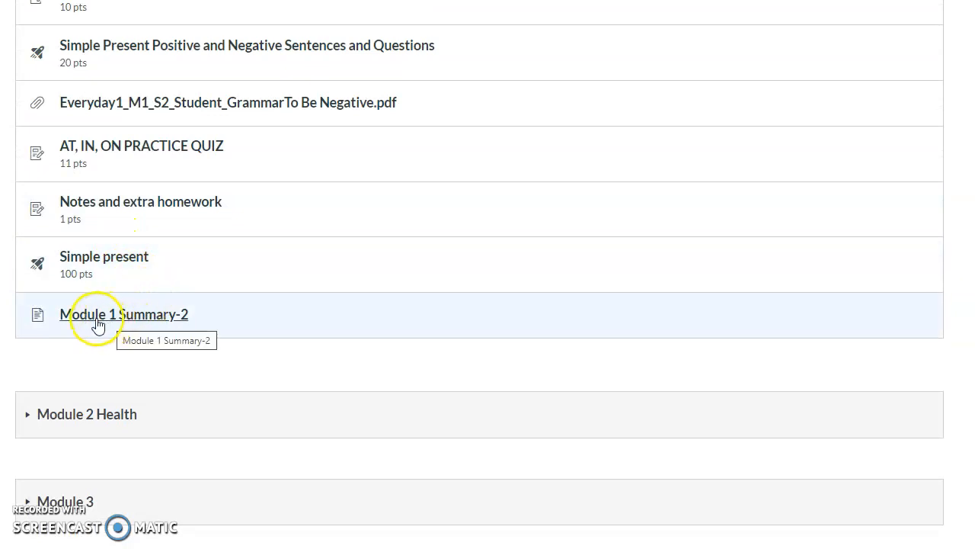
mouse_move(152, 324)
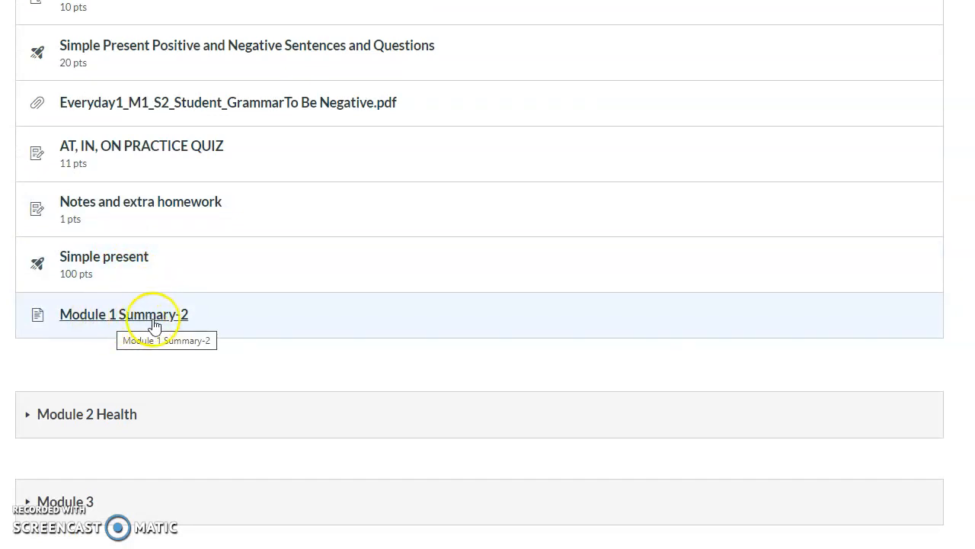
mouse_move(125, 293)
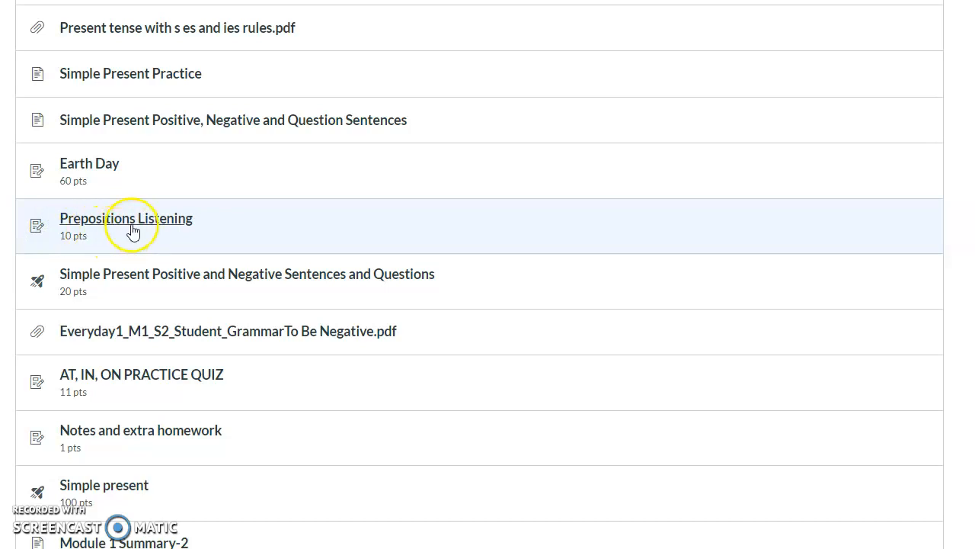
mouse_move(433, 251)
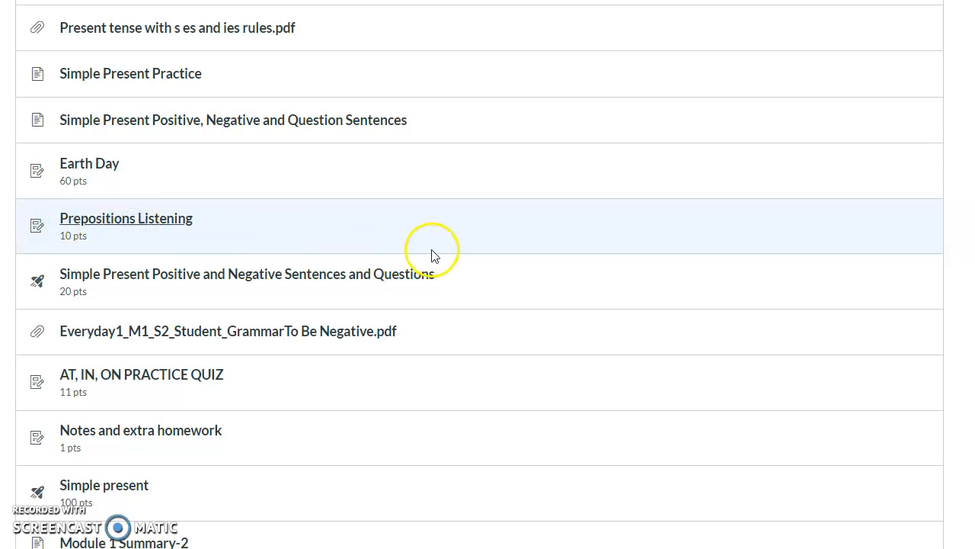
left_click(126, 218)
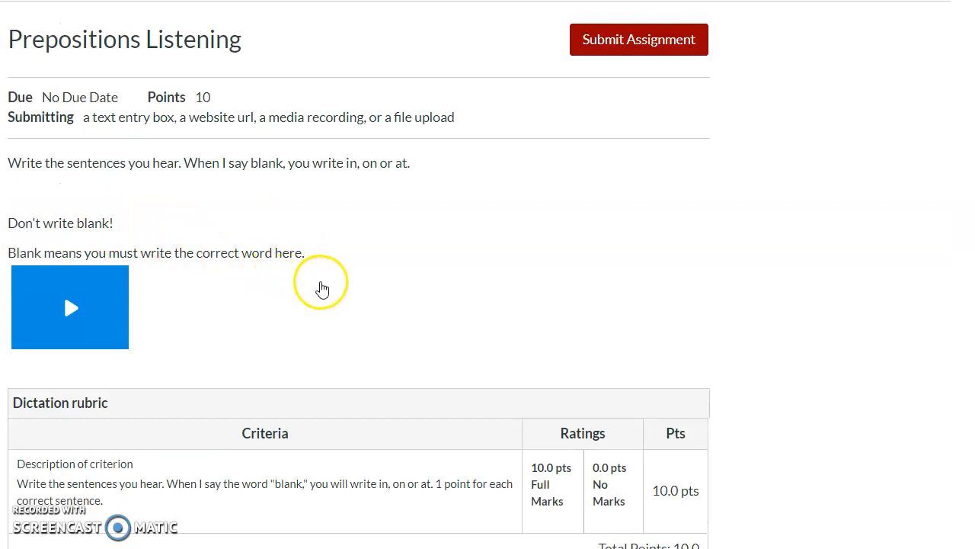
mouse_move(70, 311)
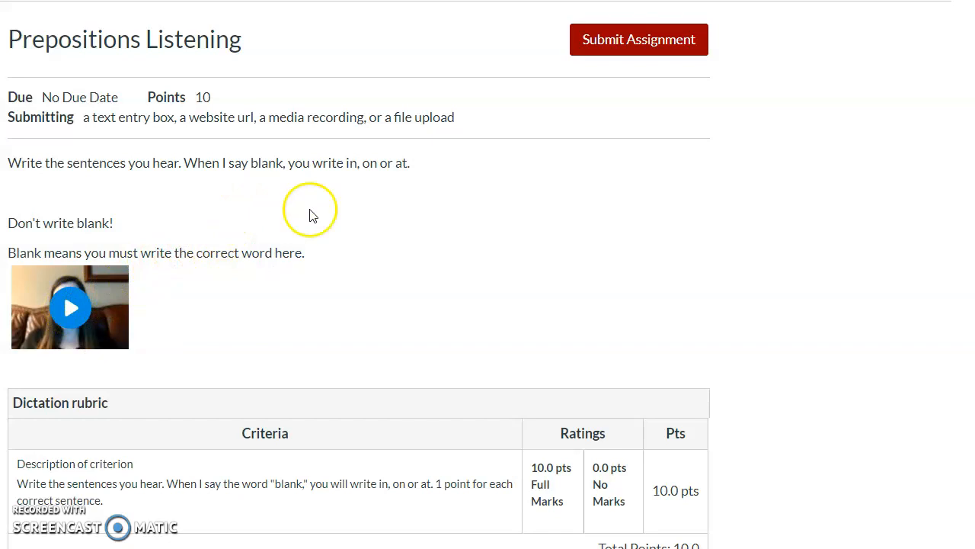
mouse_move(601, 49)
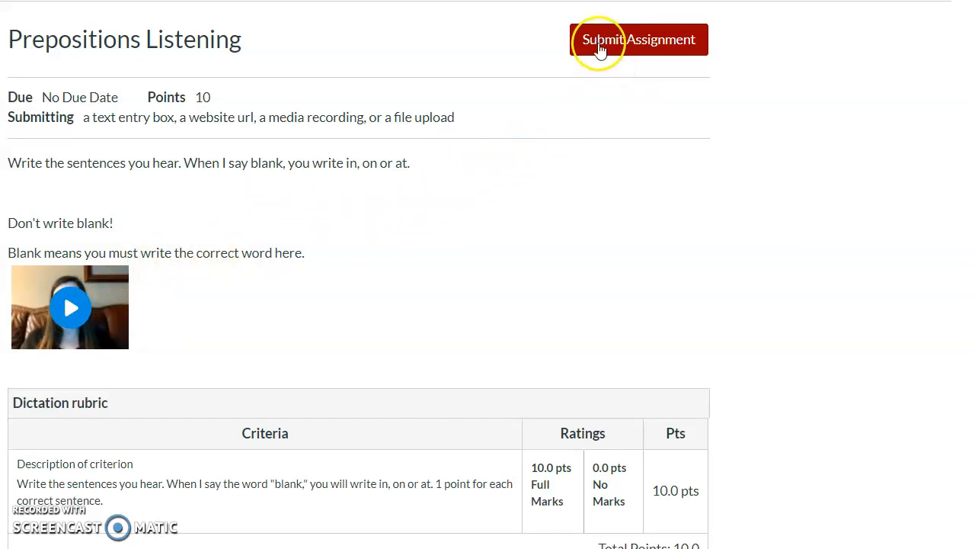
mouse_move(632, 44)
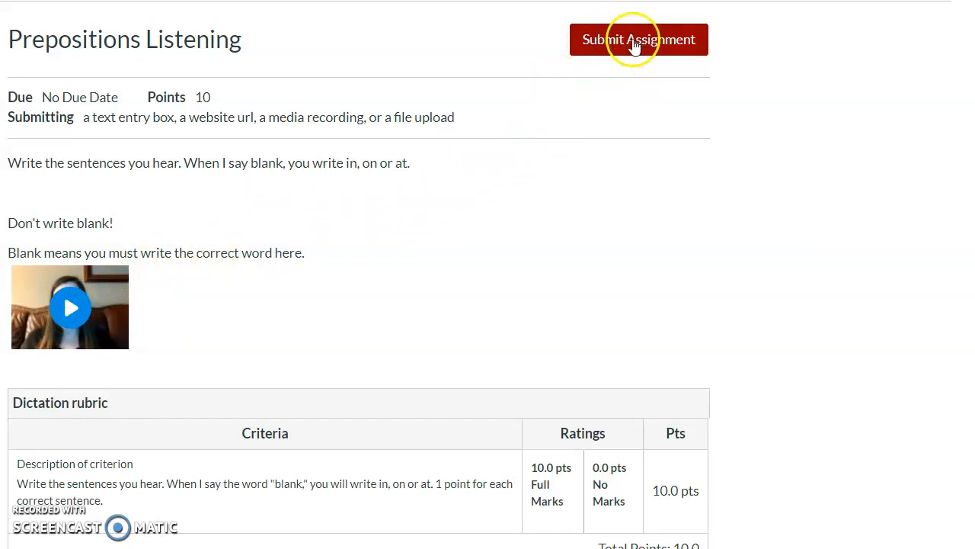
mouse_move(605, 51)
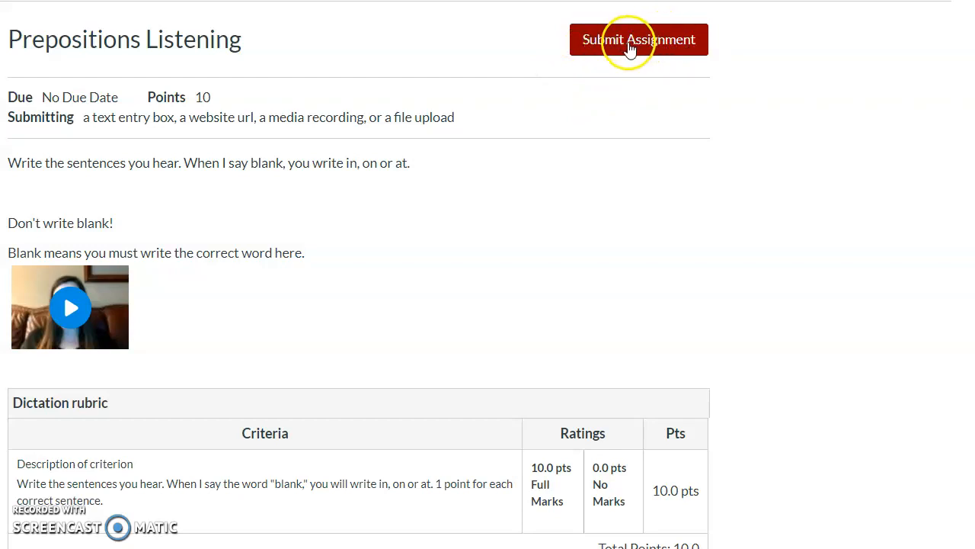
mouse_move(682, 44)
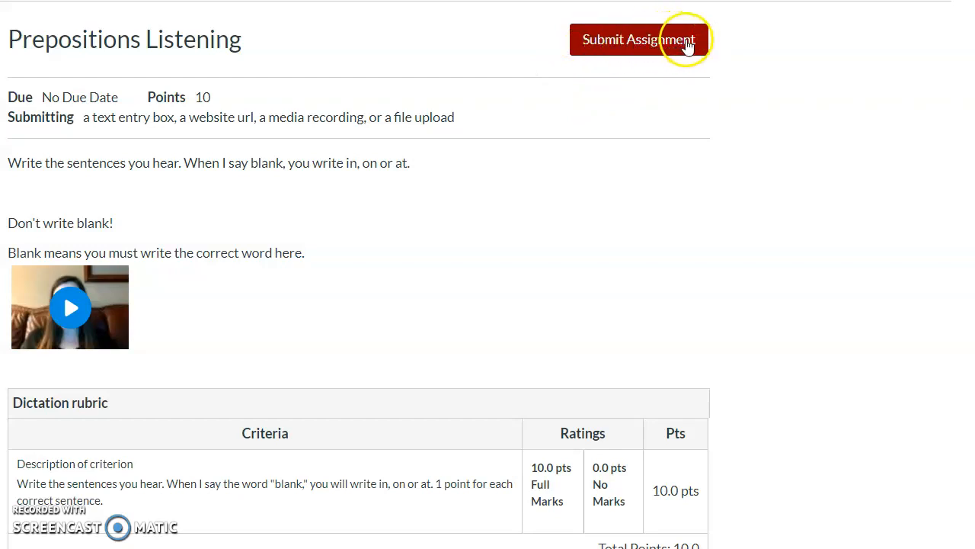
mouse_move(604, 49)
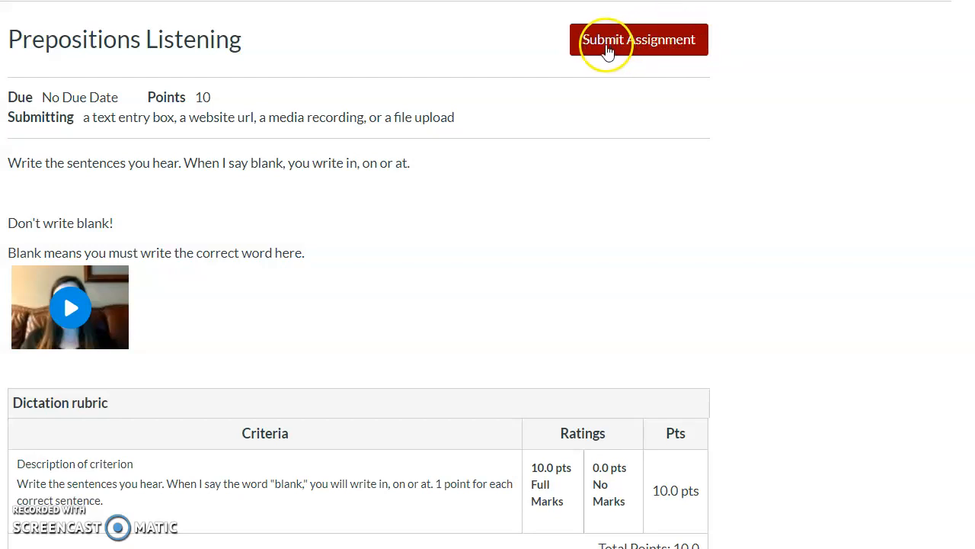
Start a Prepositions Listening submission and view the File Upload form and tabs.
left_click(638, 39)
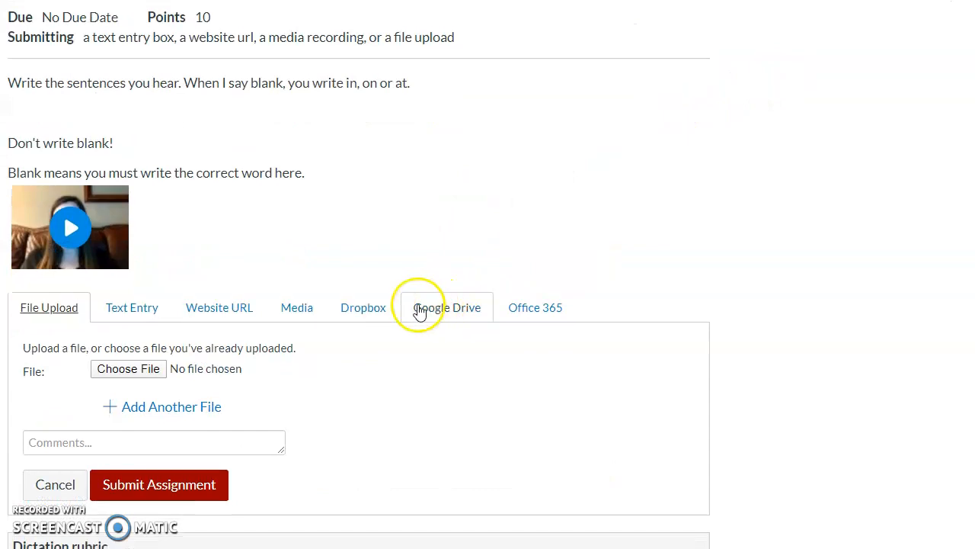
mouse_move(131, 307)
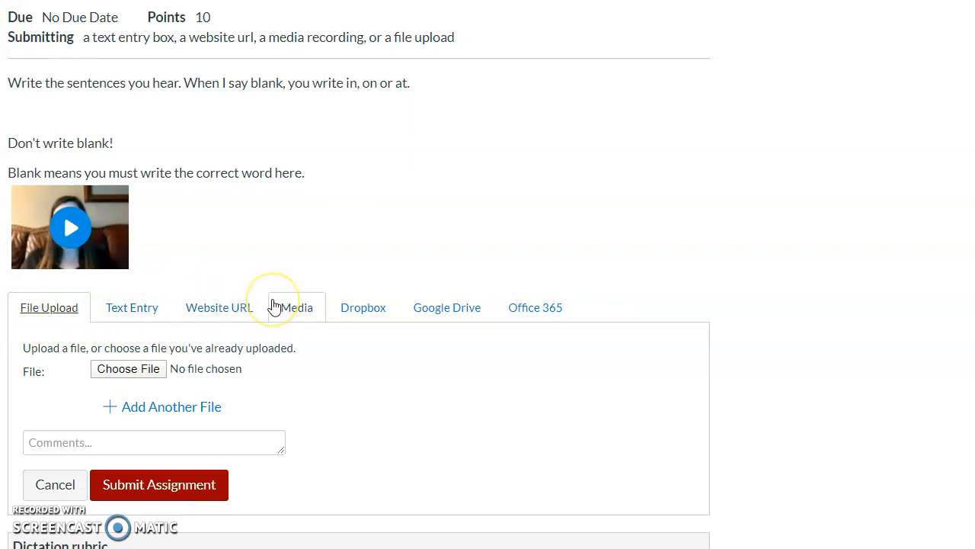
scroll("down", 3)
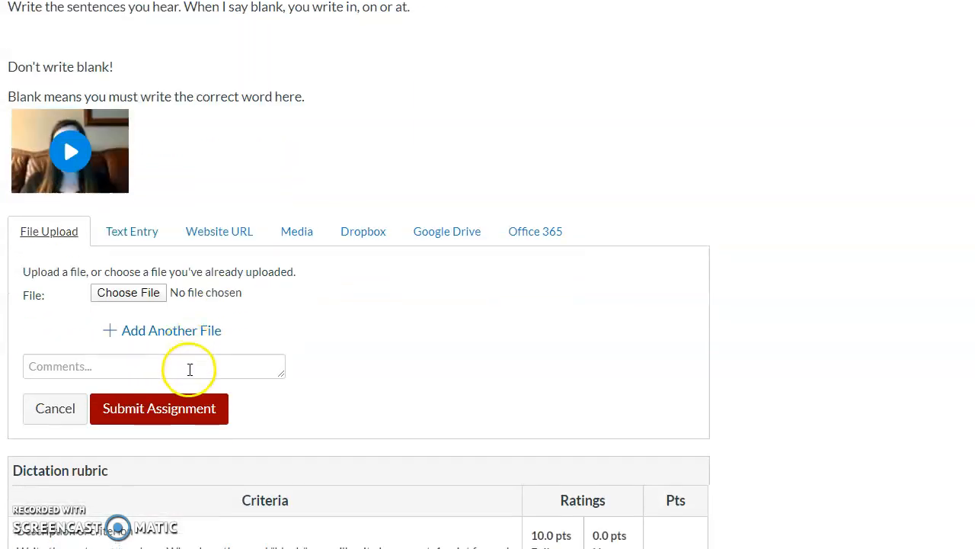
mouse_move(128, 292)
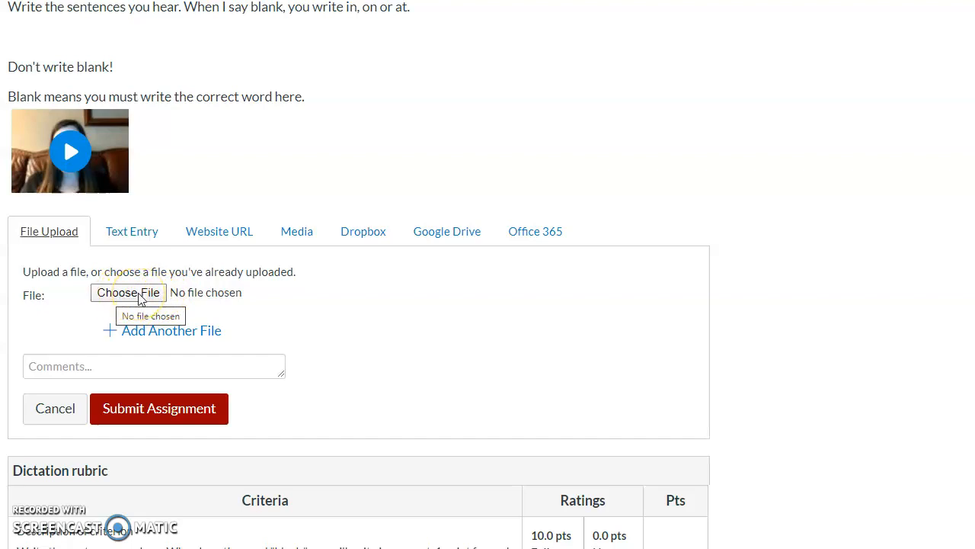
mouse_move(143, 259)
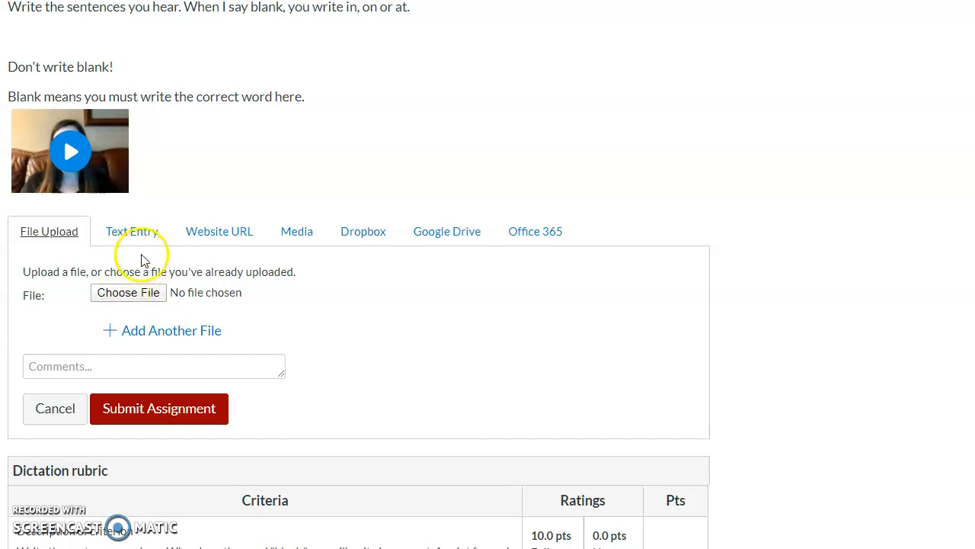
Submit 'I work at 5:00.' as a Text Entry answer for Prepositions Listening.
left_click(131, 231)
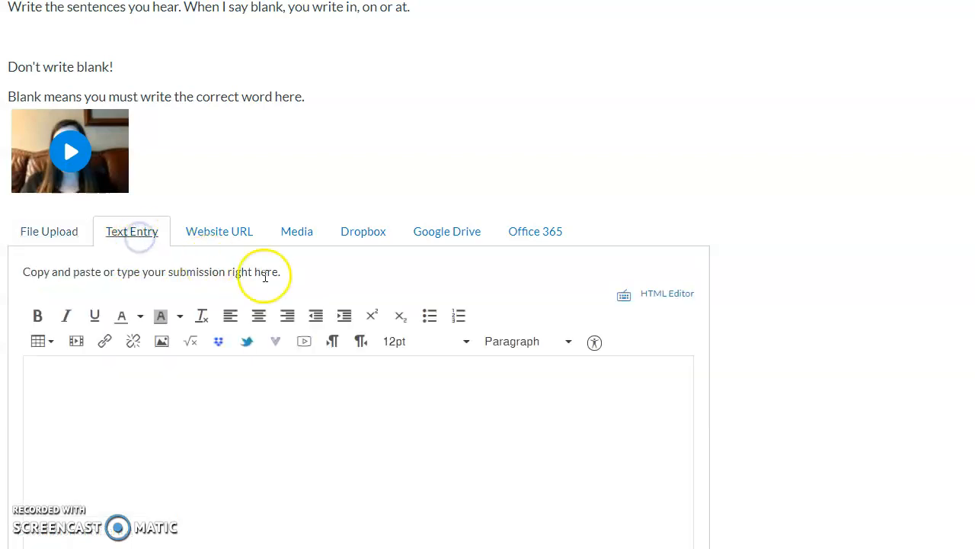
scroll("down", 3)
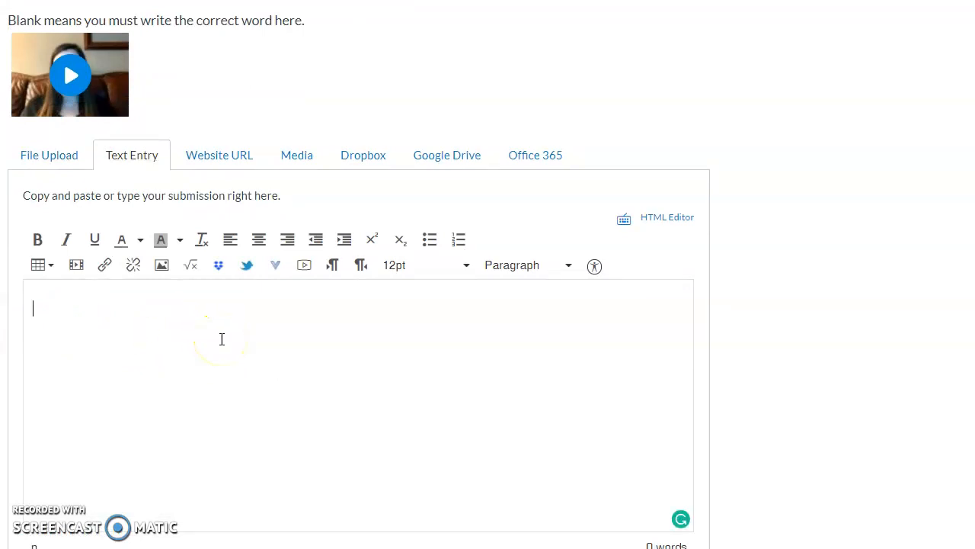
type("I w")
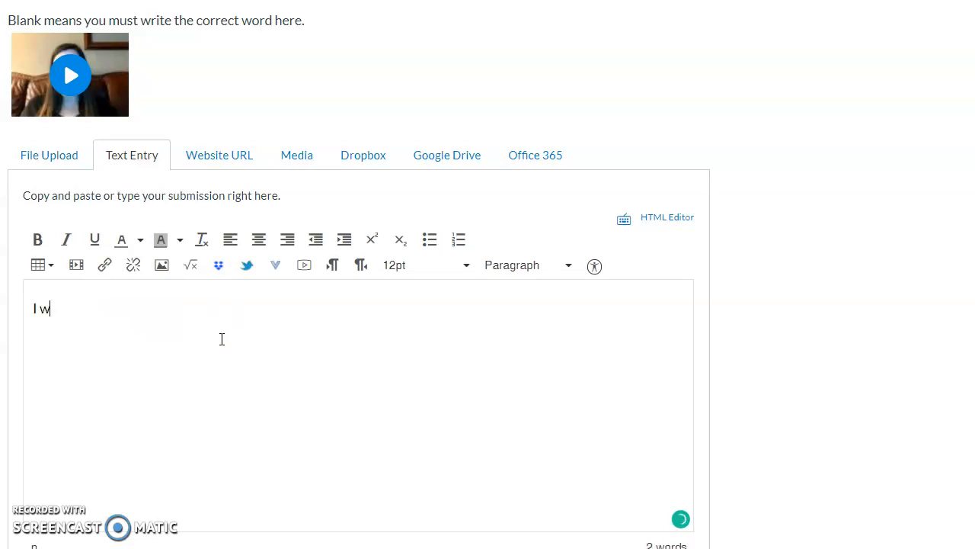
type("ork at 5")
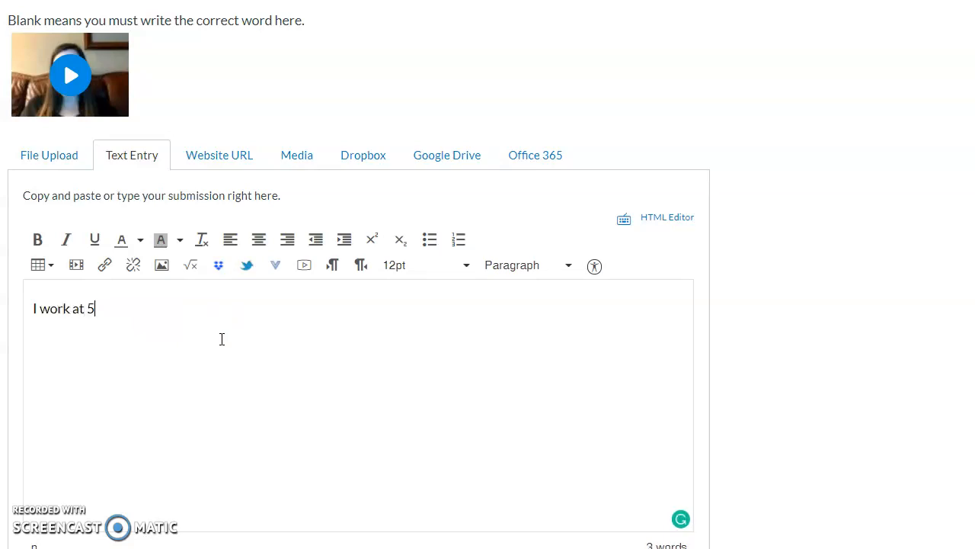
type(":00.")
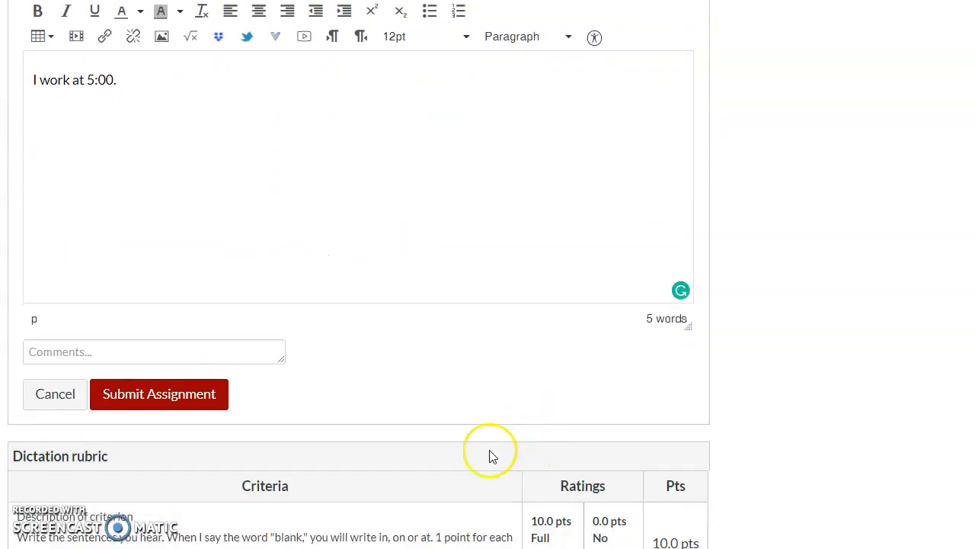
mouse_move(158, 394)
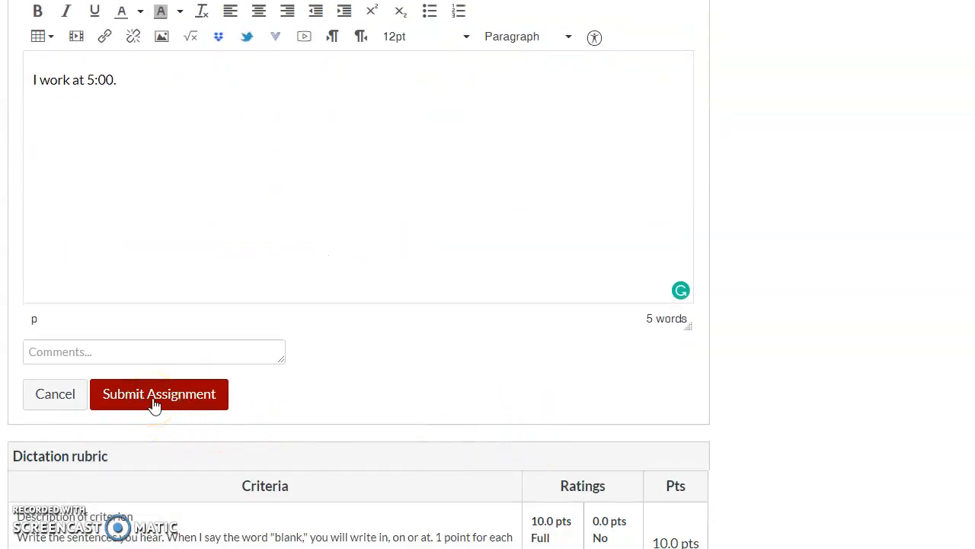
left_click(158, 394)
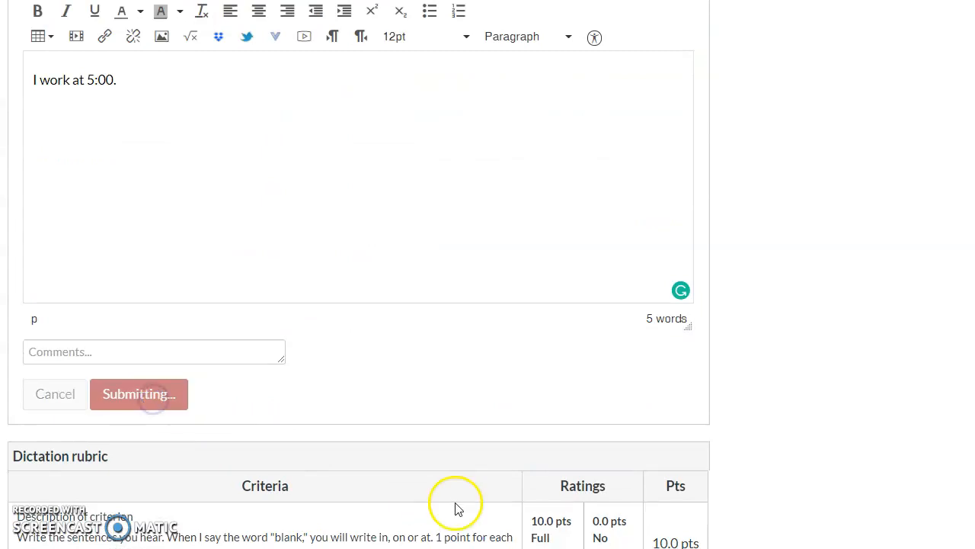
left_click(139, 394)
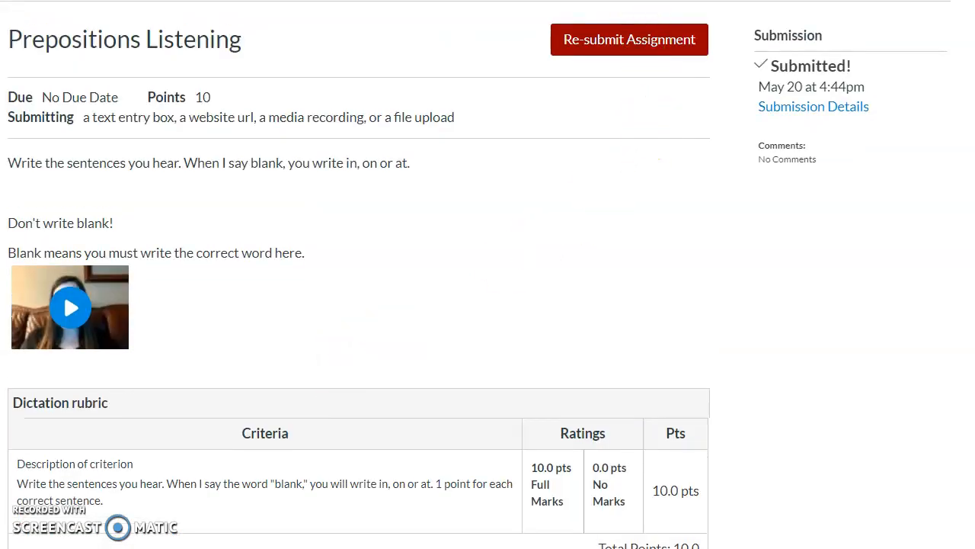
Preview the Website URL submission option, then switch to the Media option.
left_click(628, 39)
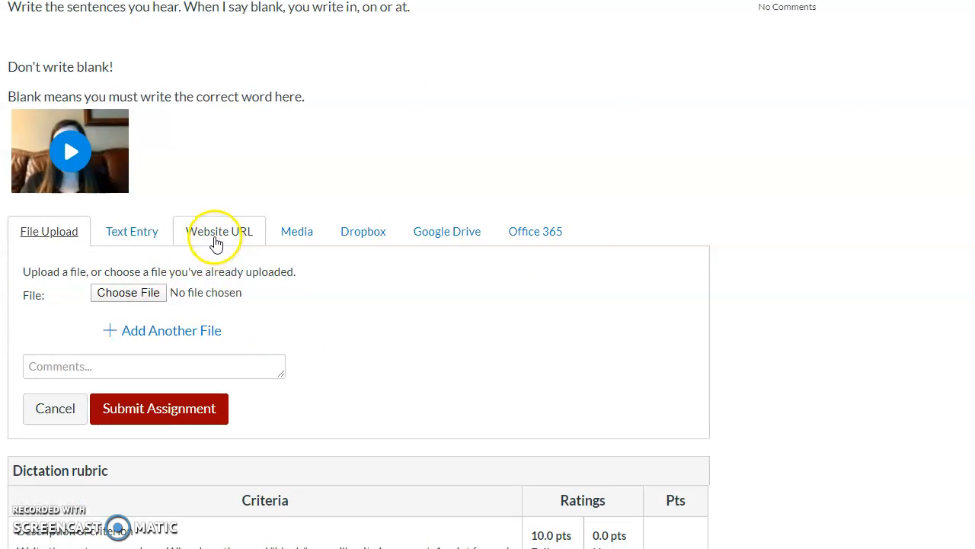
left_click(220, 231)
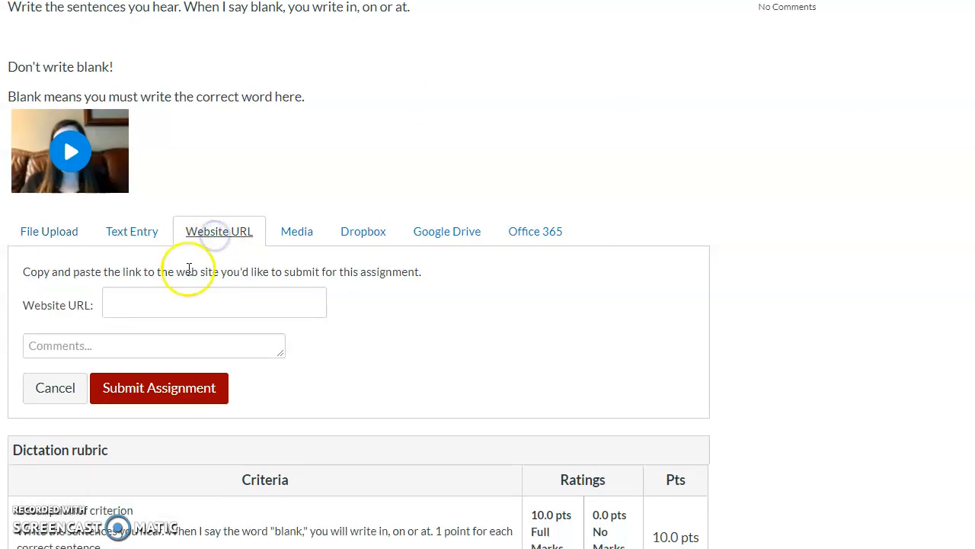
mouse_move(284, 298)
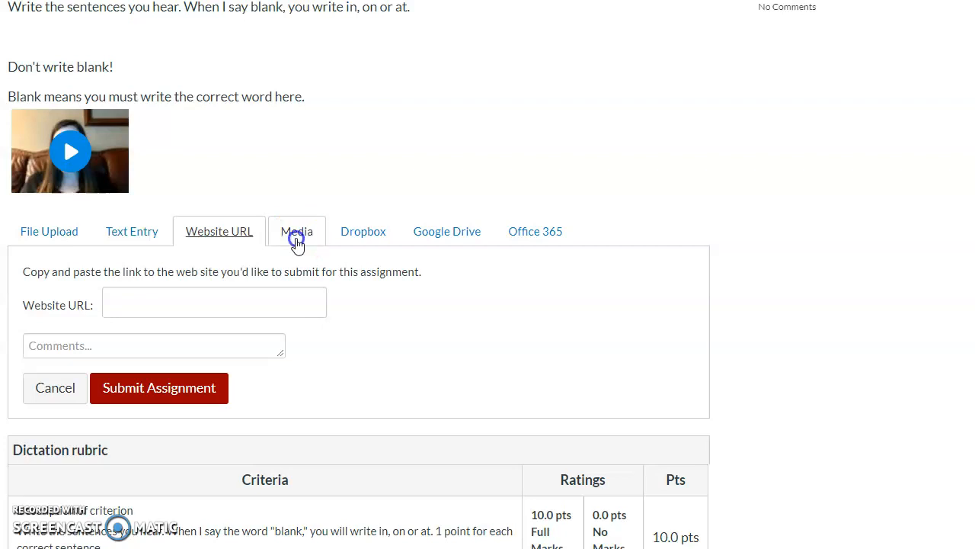
left_click(297, 231)
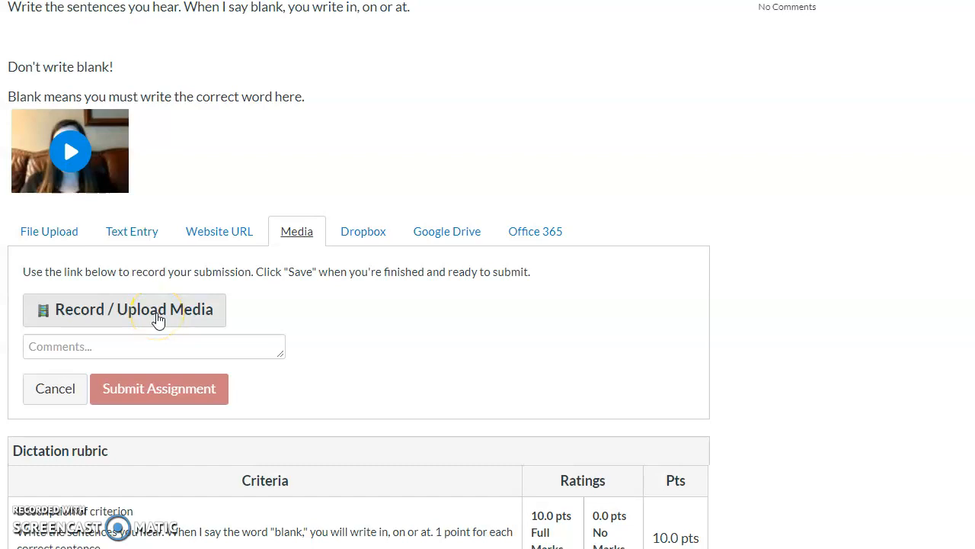
left_click(124, 310)
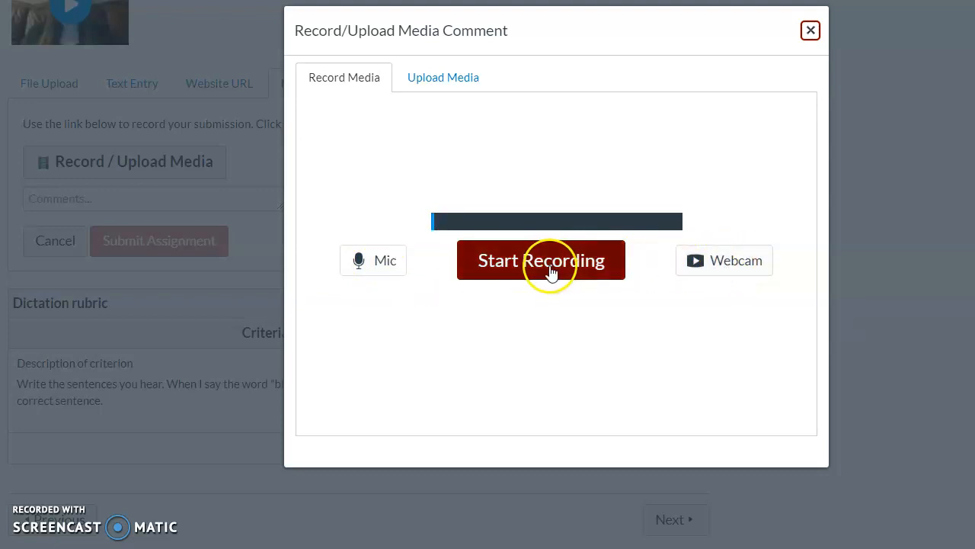
mouse_move(810, 31)
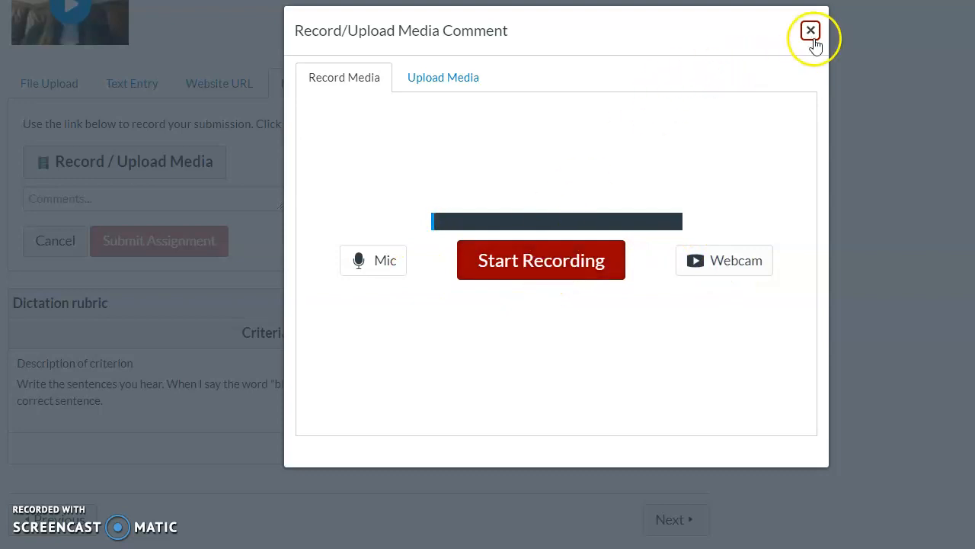
left_click(810, 31)
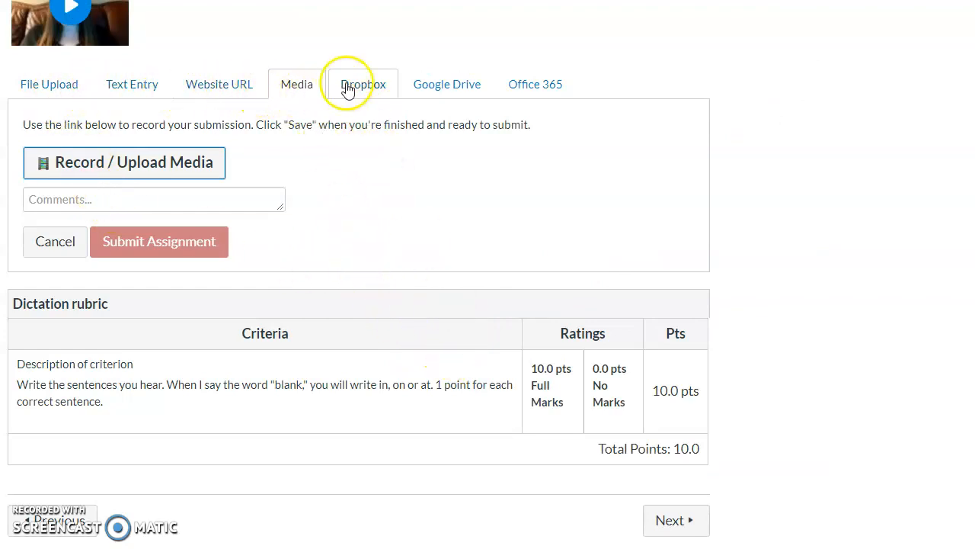
mouse_move(459, 84)
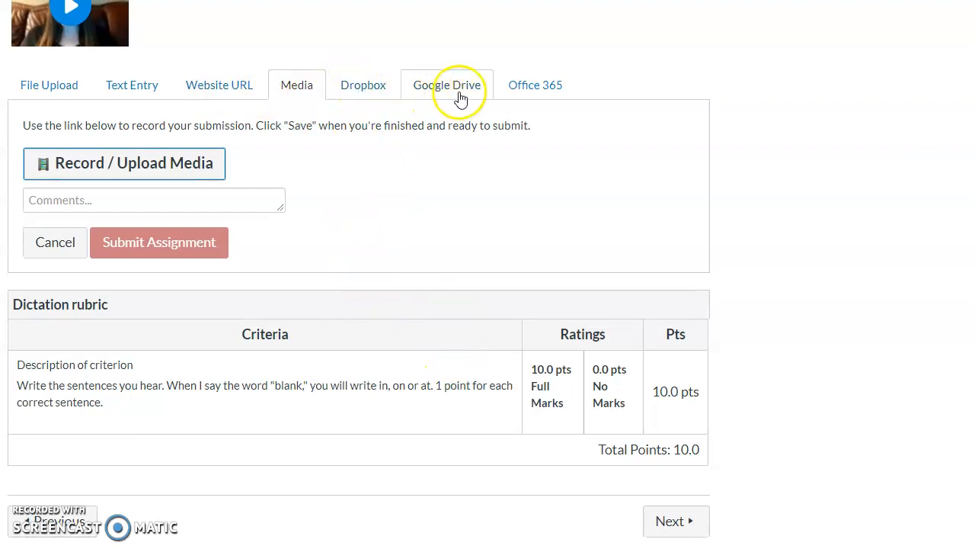
mouse_move(403, 339)
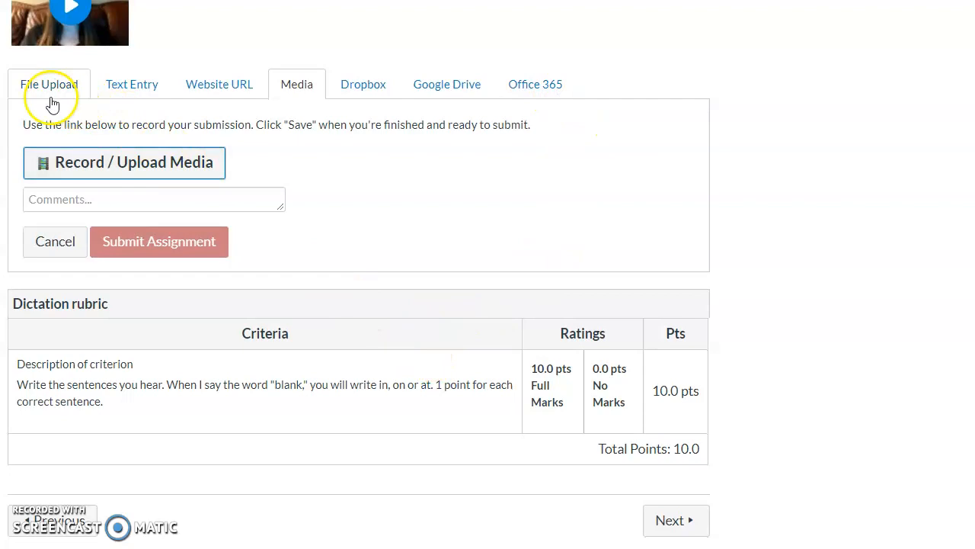
mouse_move(99, 84)
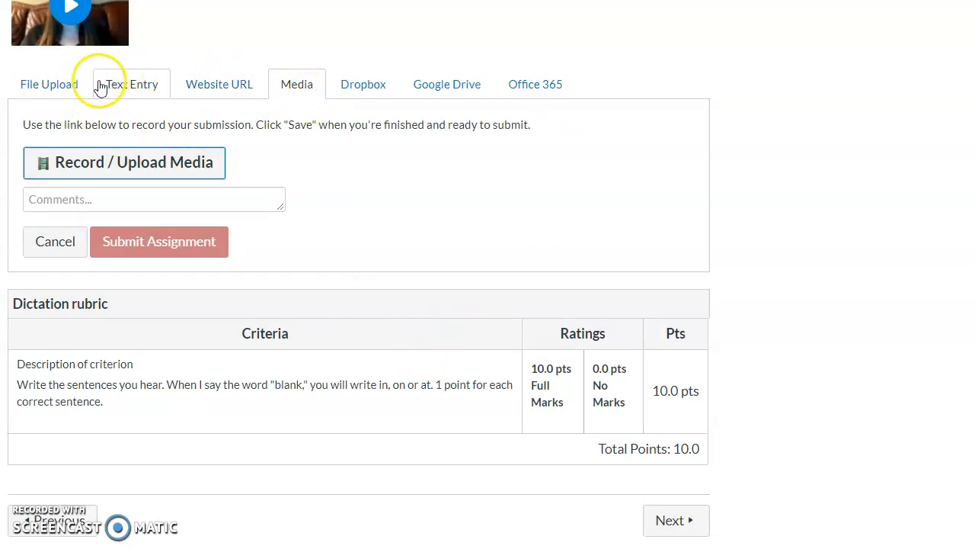
Return to File Upload and type 'jpg pdf doc png' into the Comments box.
left_click(49, 84)
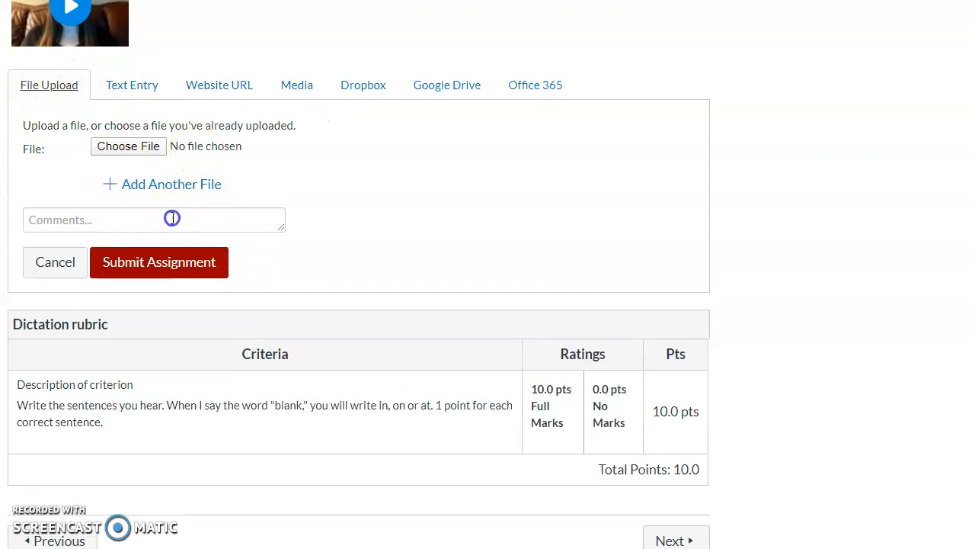
left_click(152, 219)
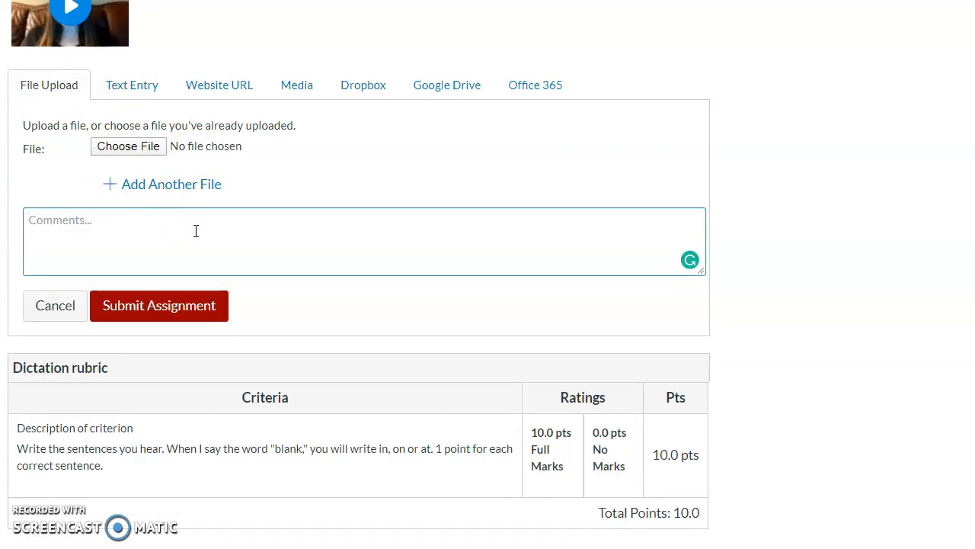
type("jpg")
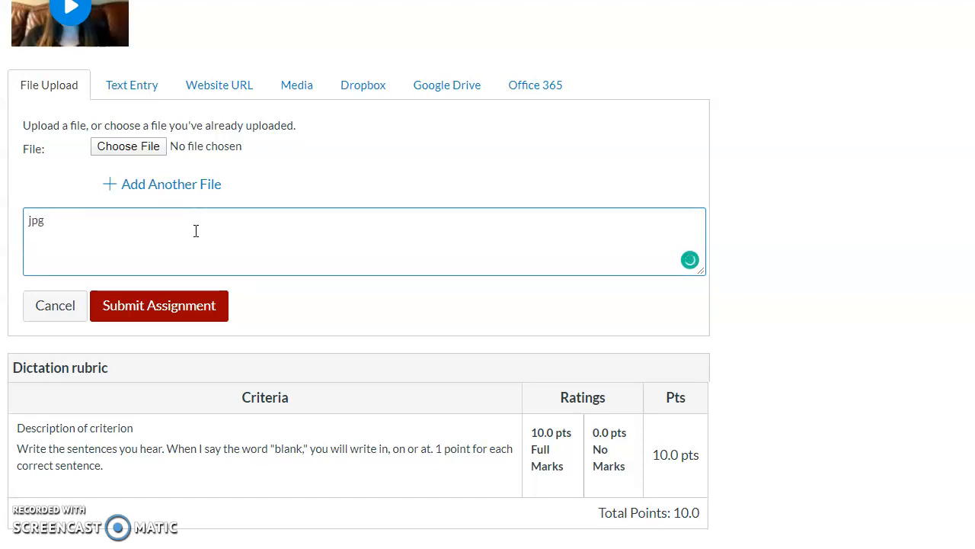
type("pdf")
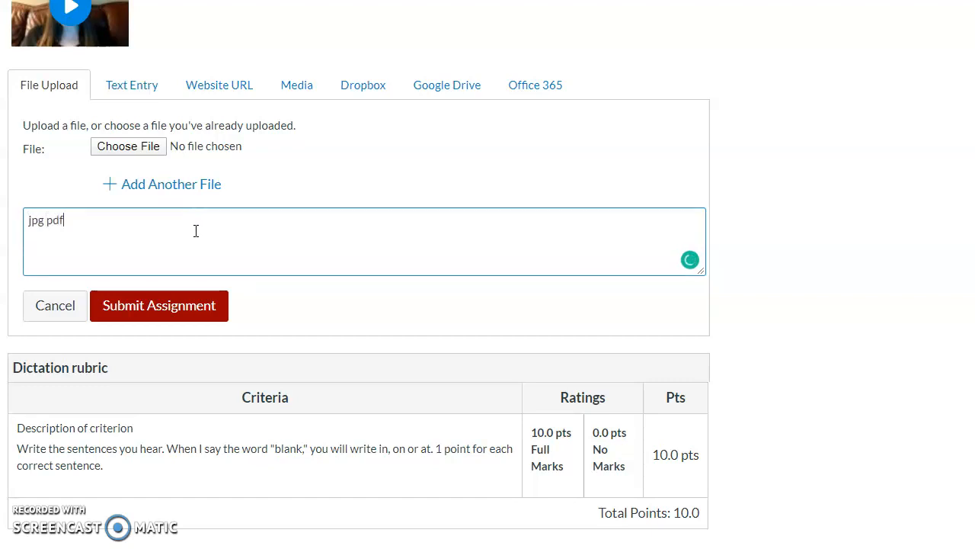
type("doc")
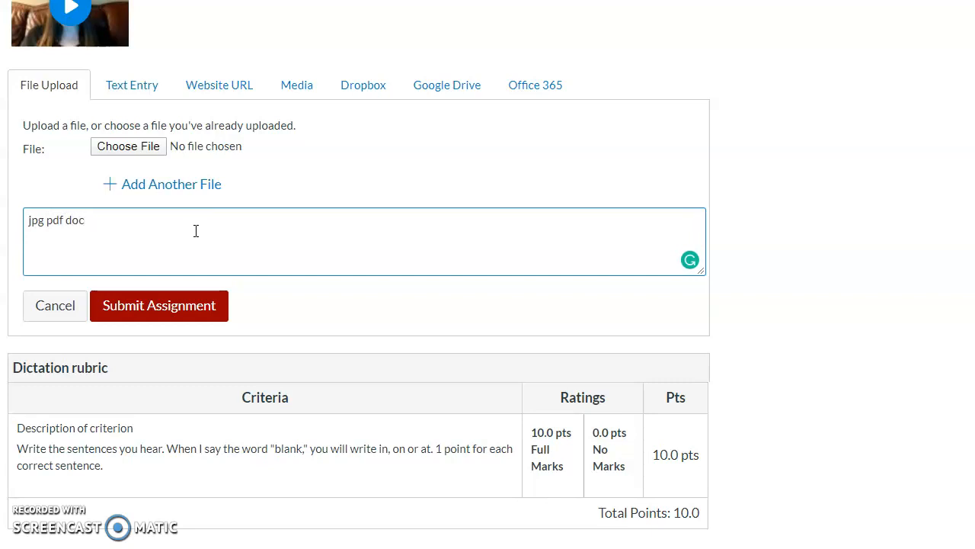
type("pn")
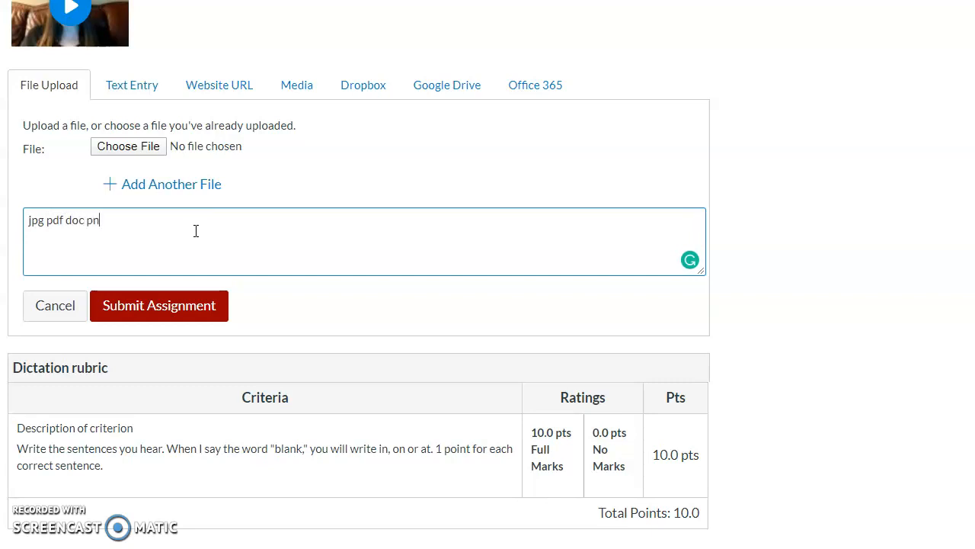
type("g")
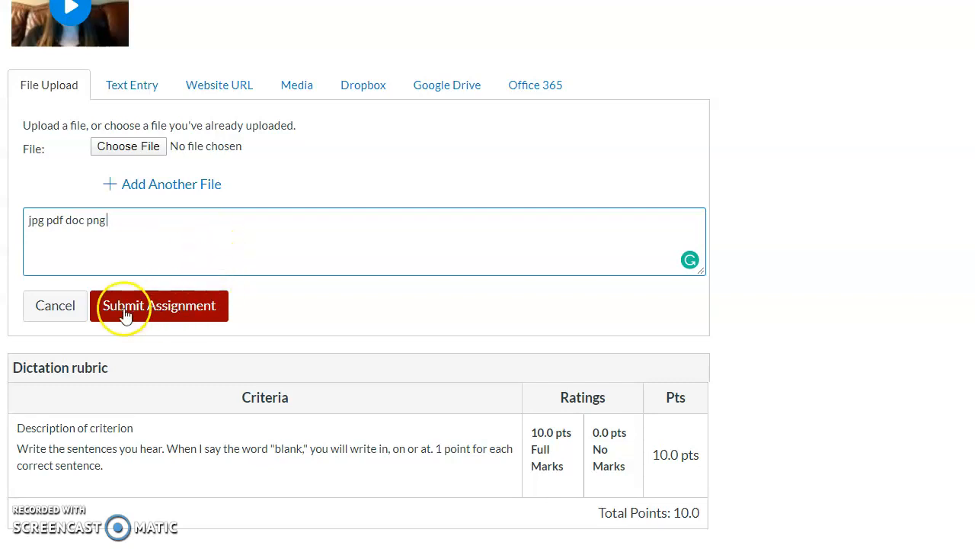
mouse_move(54, 306)
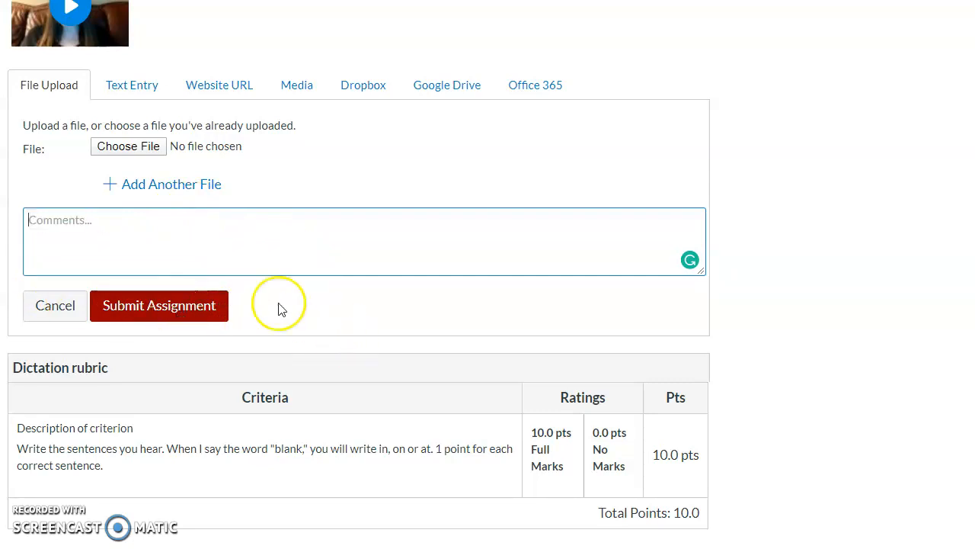
mouse_move(389, 366)
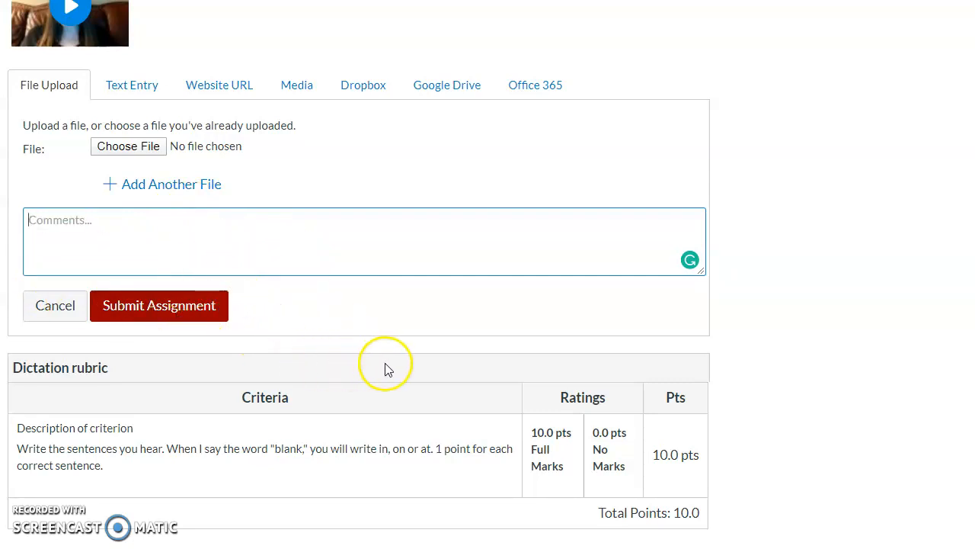
mouse_move(413, 115)
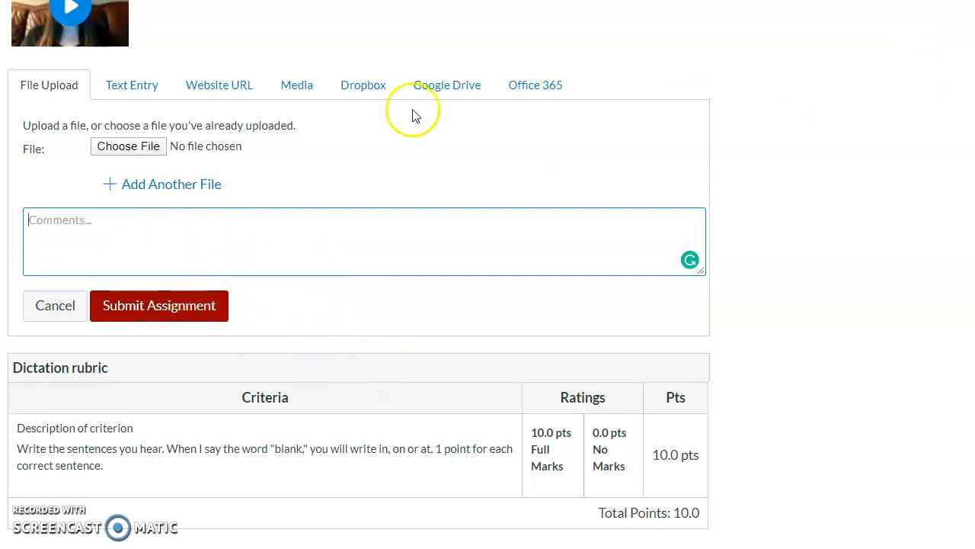
mouse_move(792, 255)
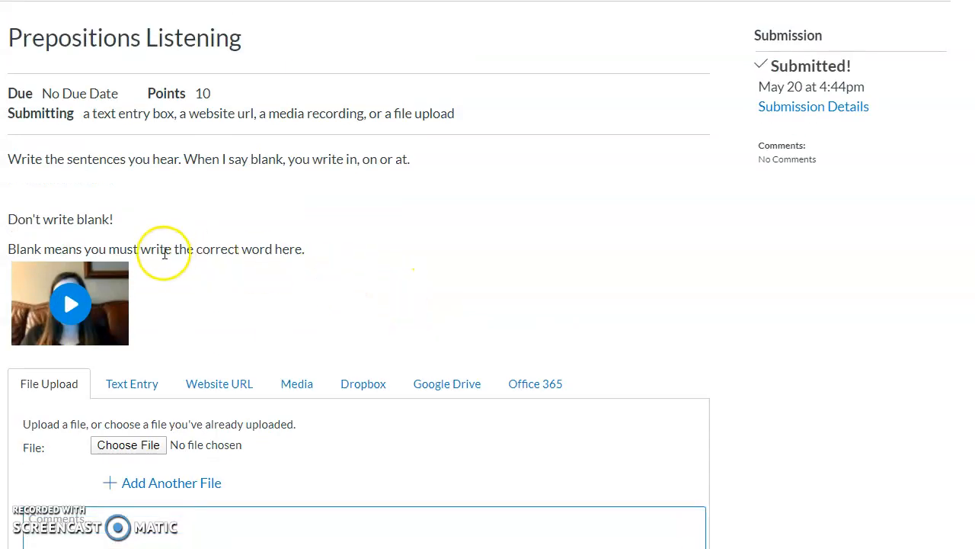
mouse_move(479, 311)
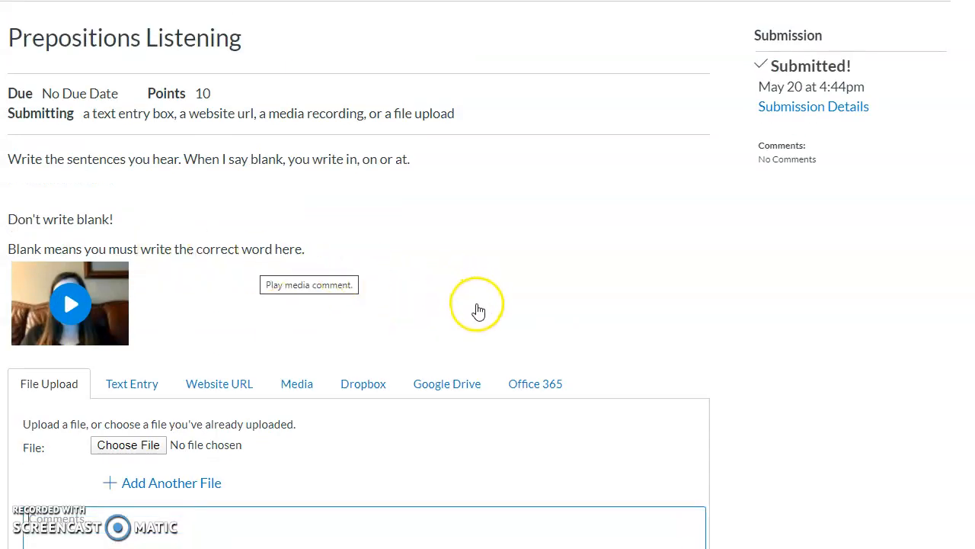
mouse_move(488, 295)
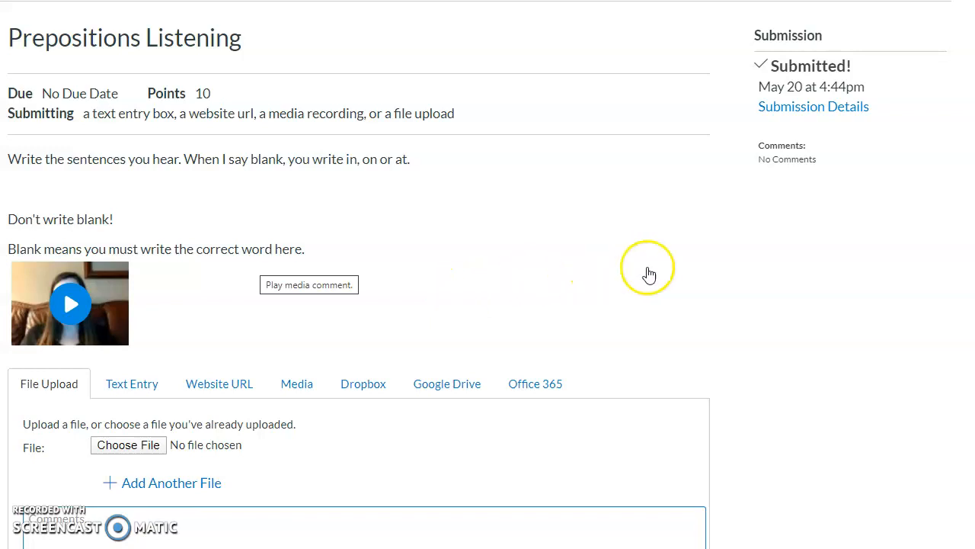
mouse_move(589, 323)
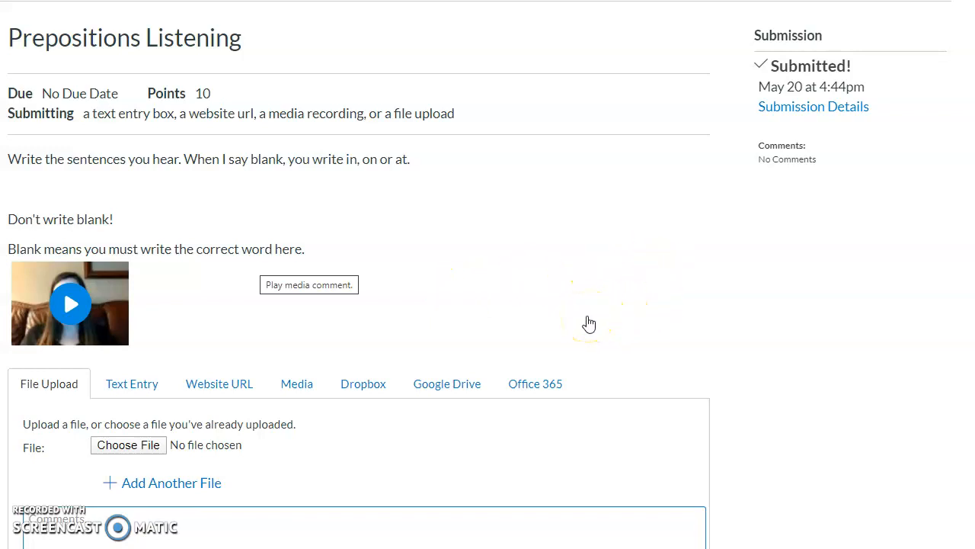
mouse_move(616, 310)
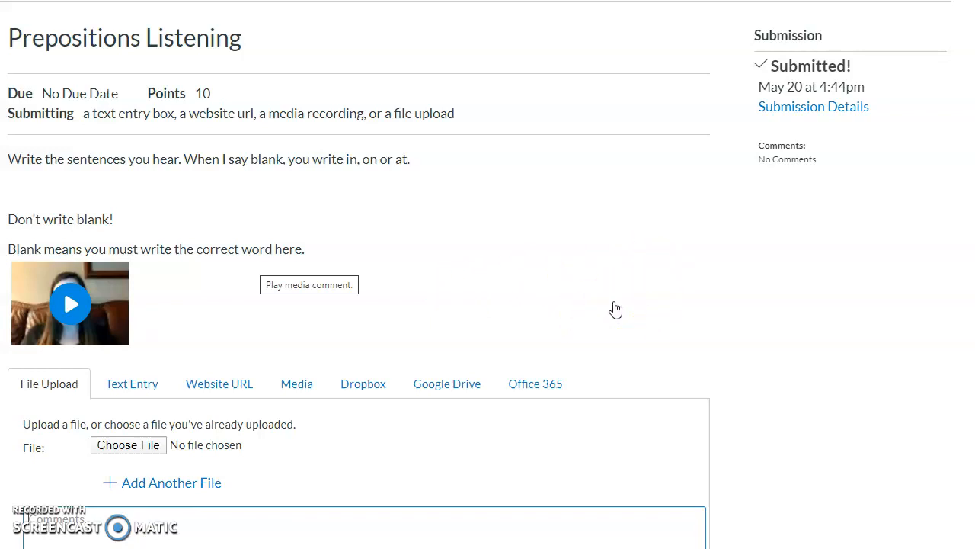